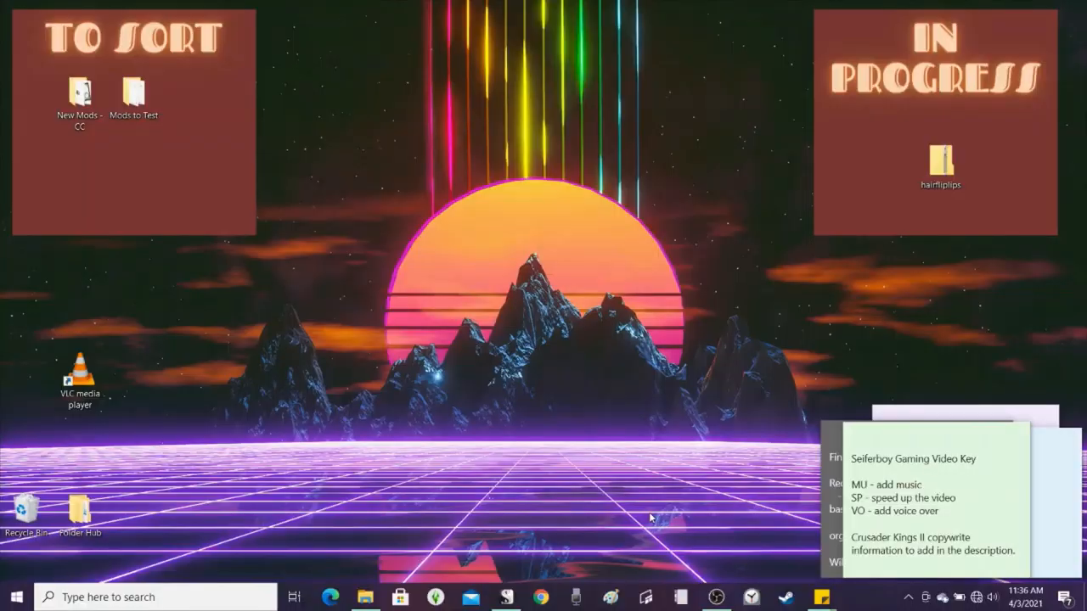
# - Browse the 424 MP3s in YouTube Music - No Attribution down to tracks starting with E
pyautogui.click(365, 597)
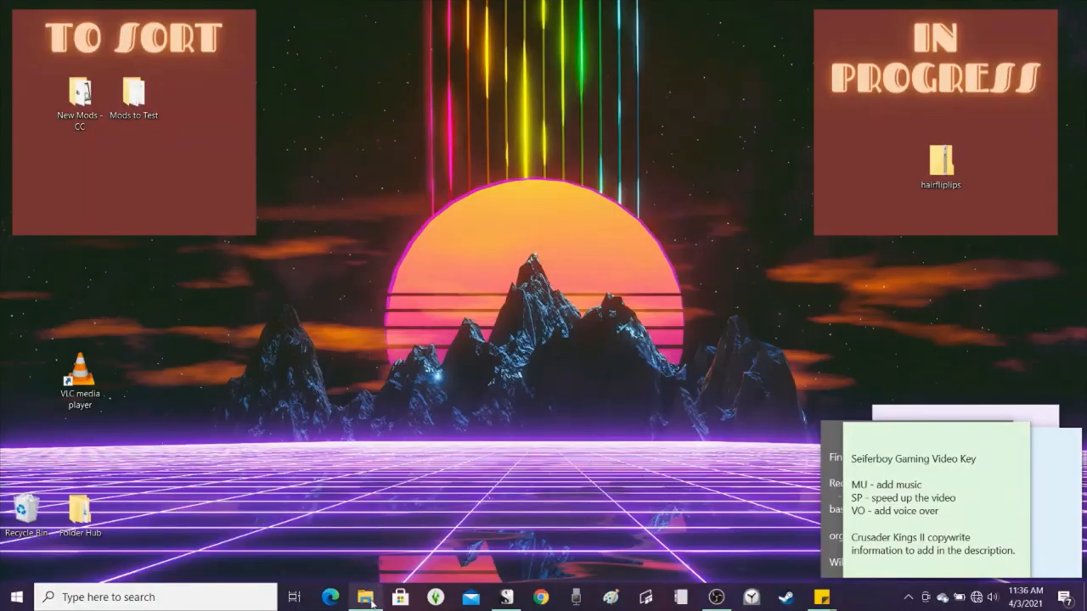
pyautogui.click(365, 597)
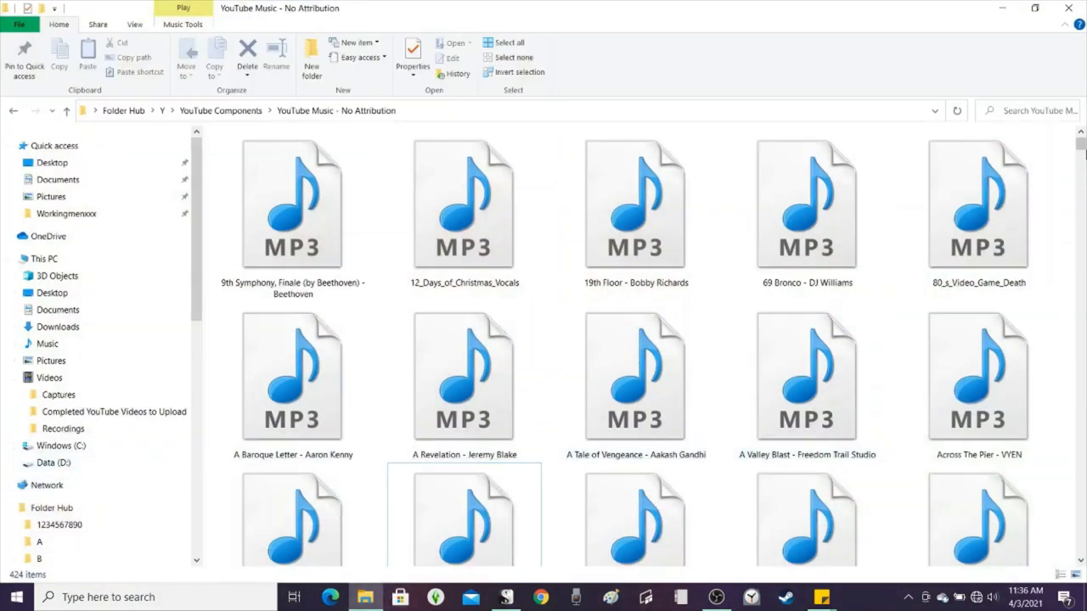
pyautogui.scroll(-3)
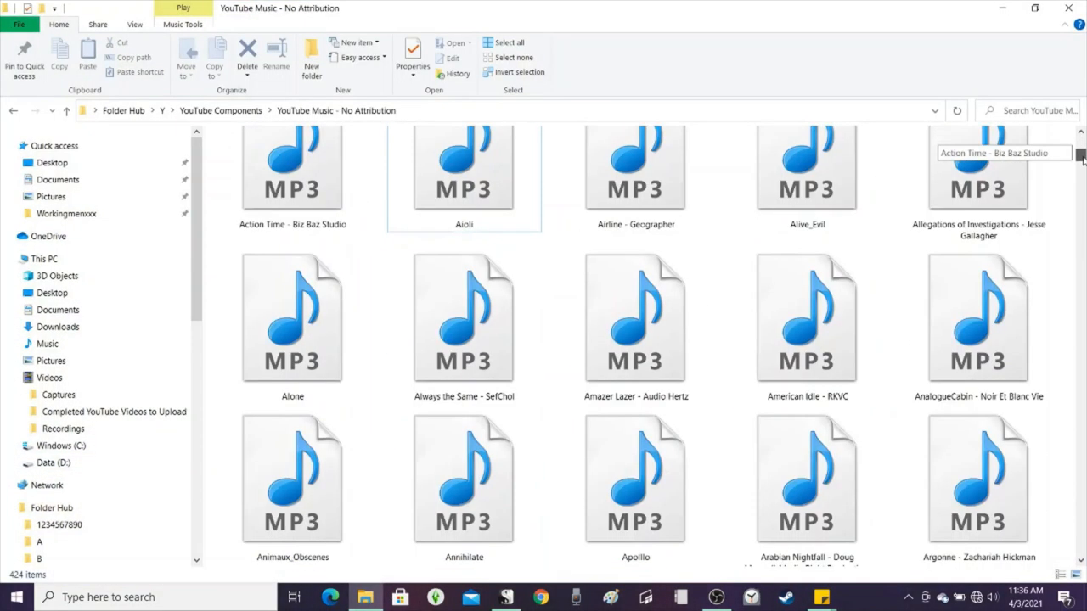
pyautogui.scroll(-3)
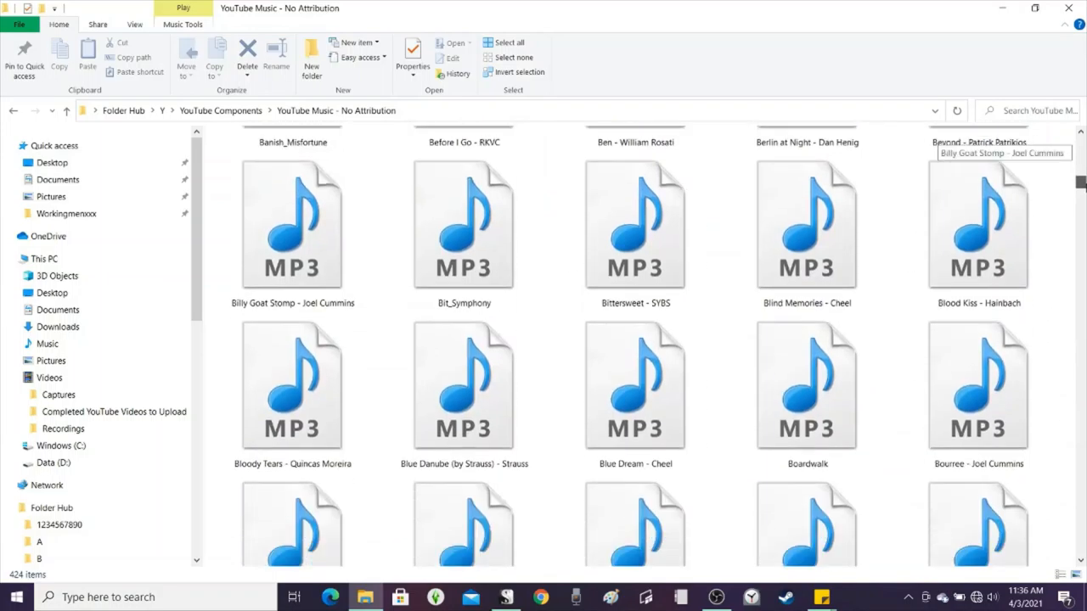
pyautogui.scroll(-3)
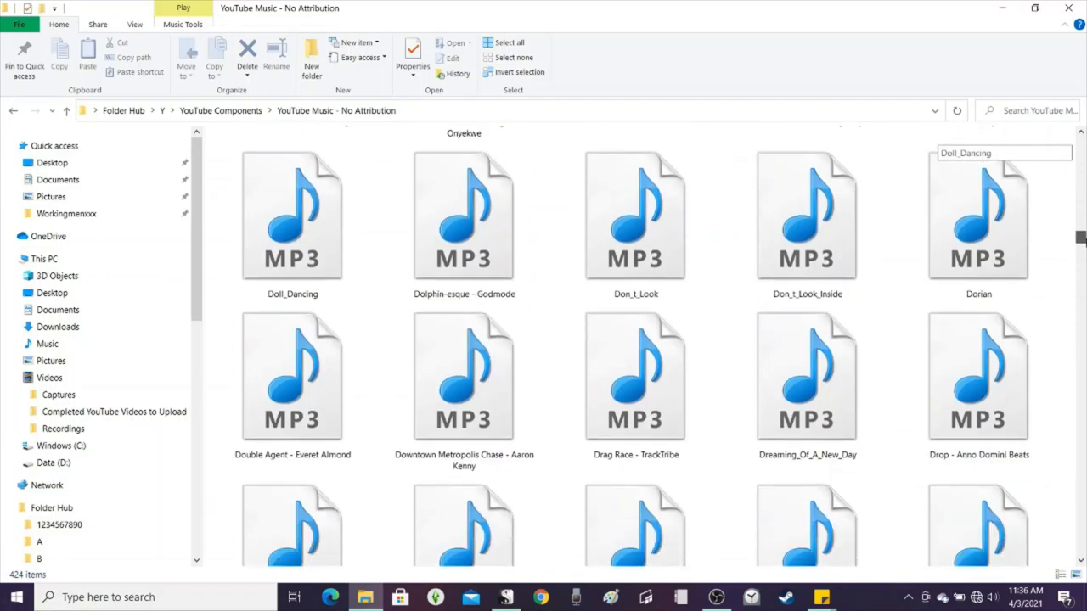
pyautogui.scroll(-3)
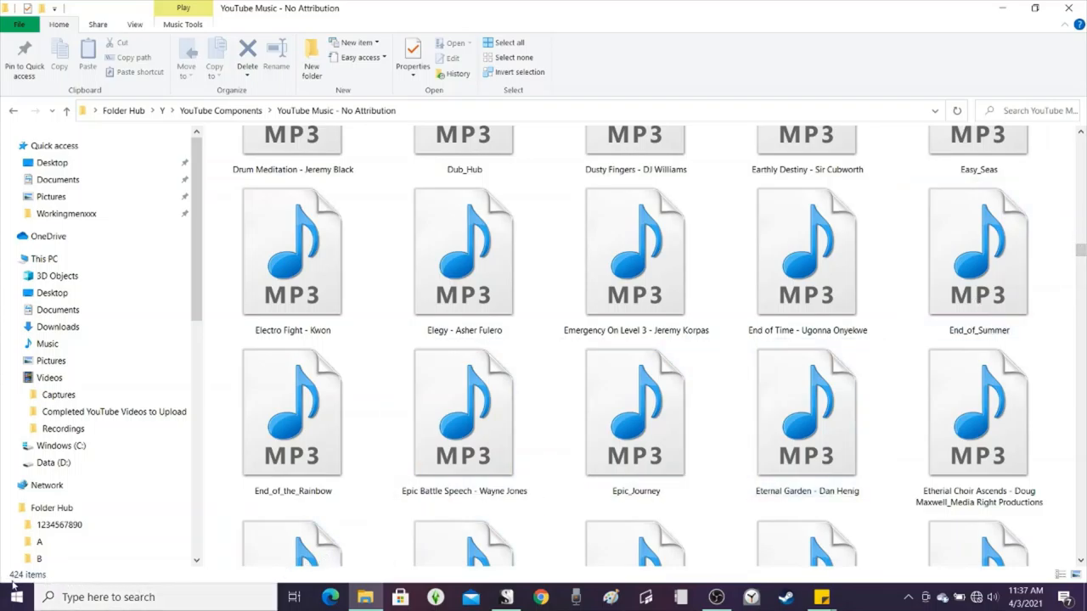
pyautogui.moveTo(174, 583)
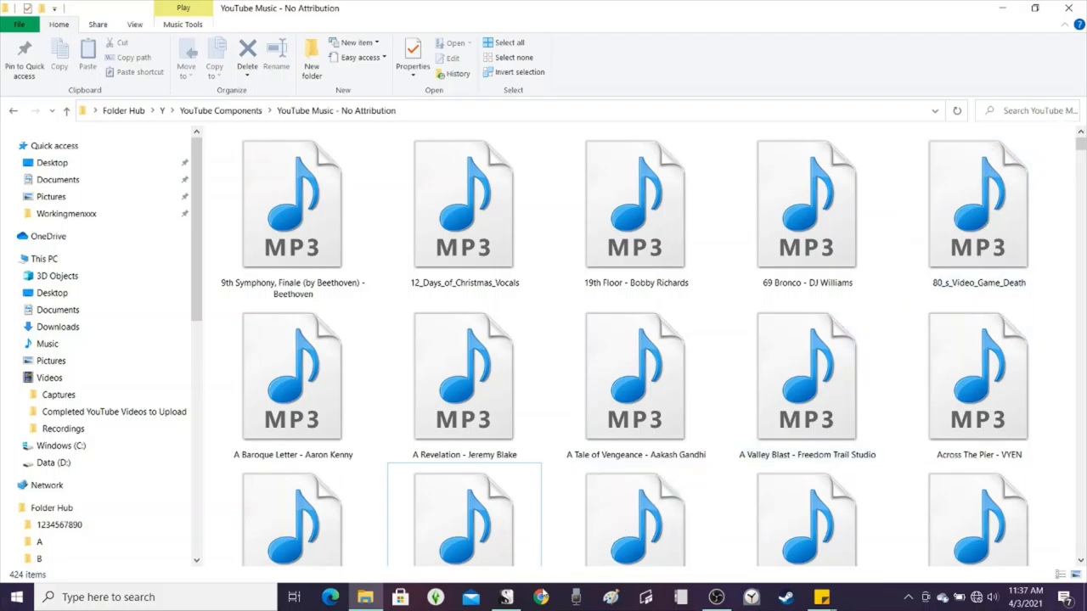
# - Review the Music Genres note's tables, including Battles, Sims, Tropical and Tense Moments
pyautogui.click(505, 597)
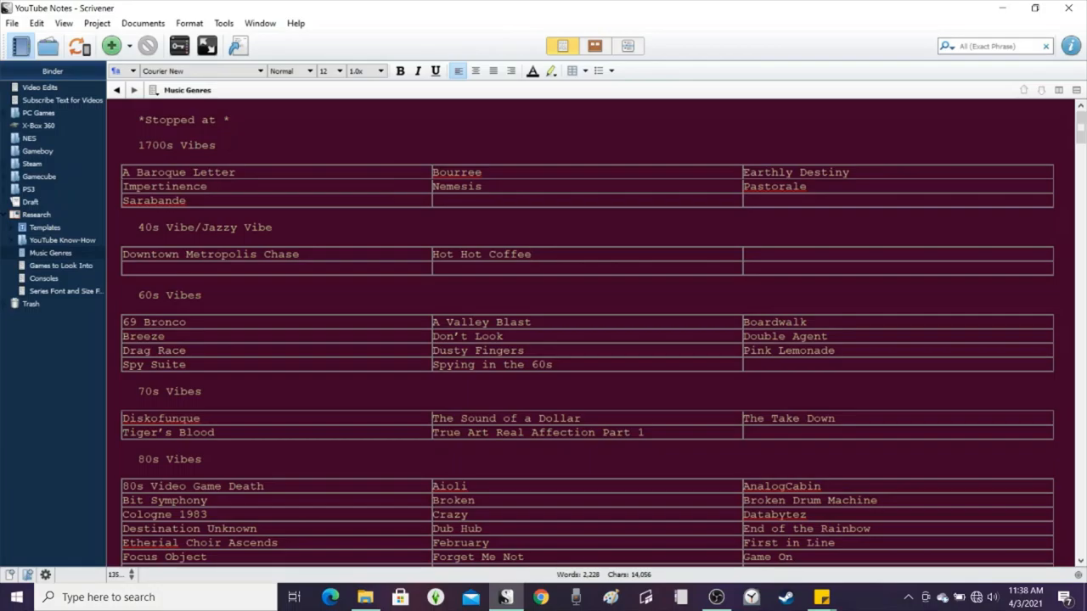
pyautogui.scroll(-3)
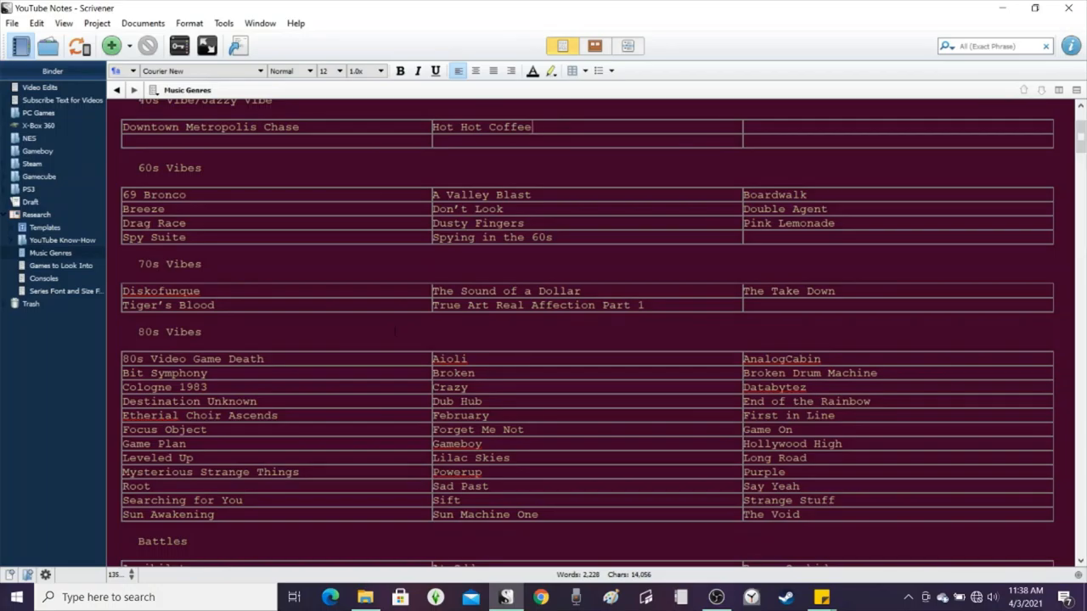
pyautogui.scroll(-3)
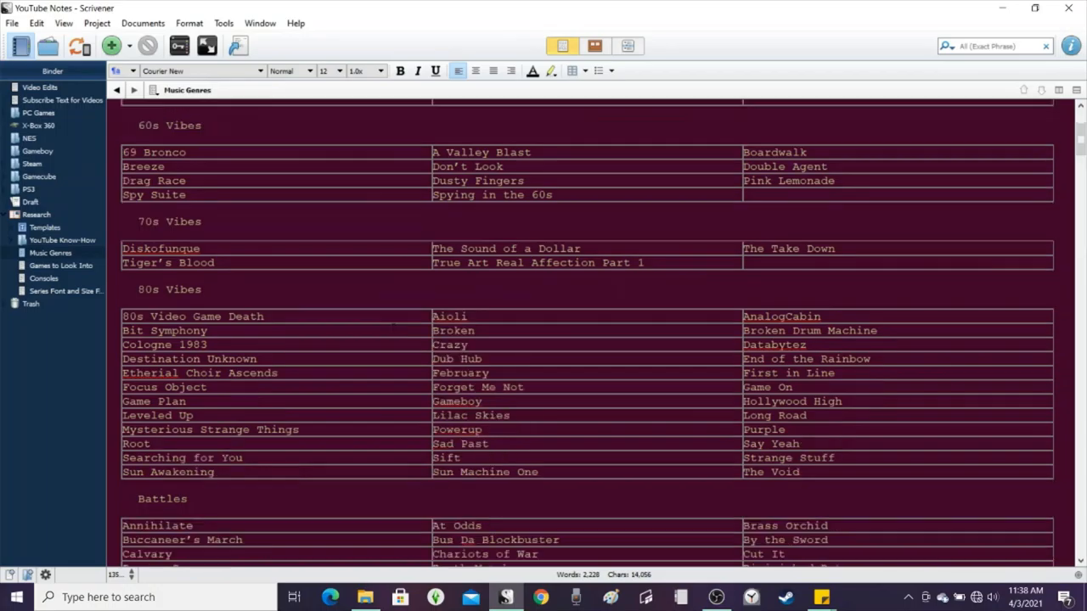
pyautogui.scroll(-3)
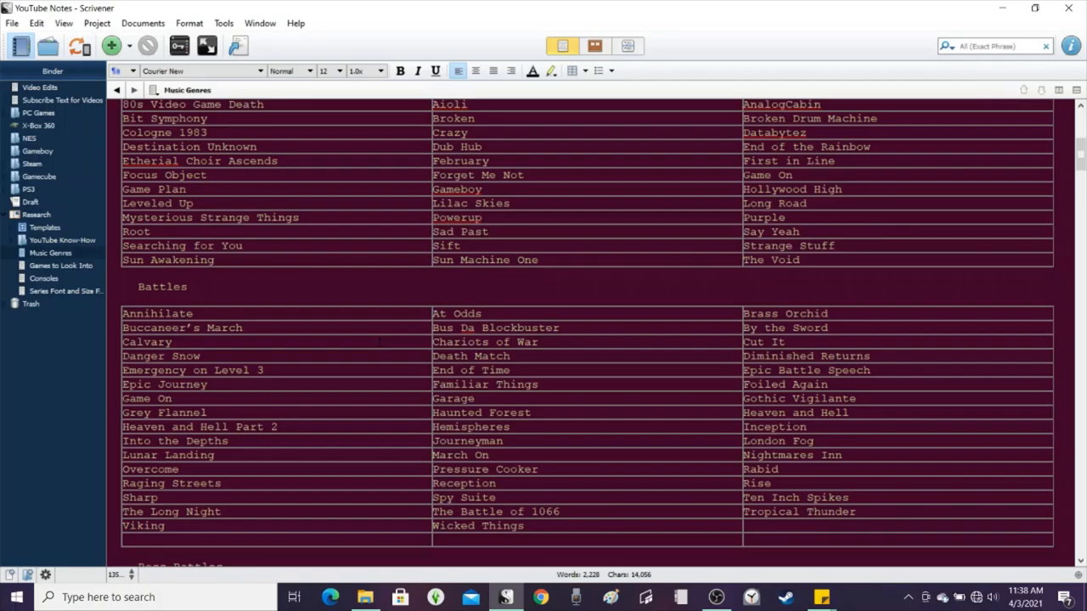
pyautogui.scroll(-3)
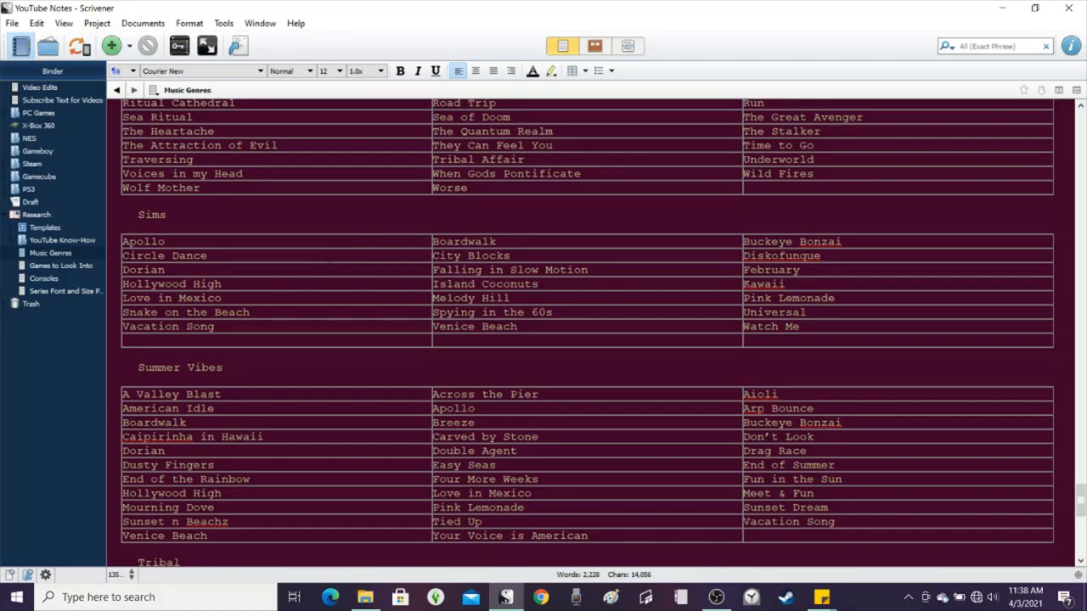
pyautogui.scroll(-3)
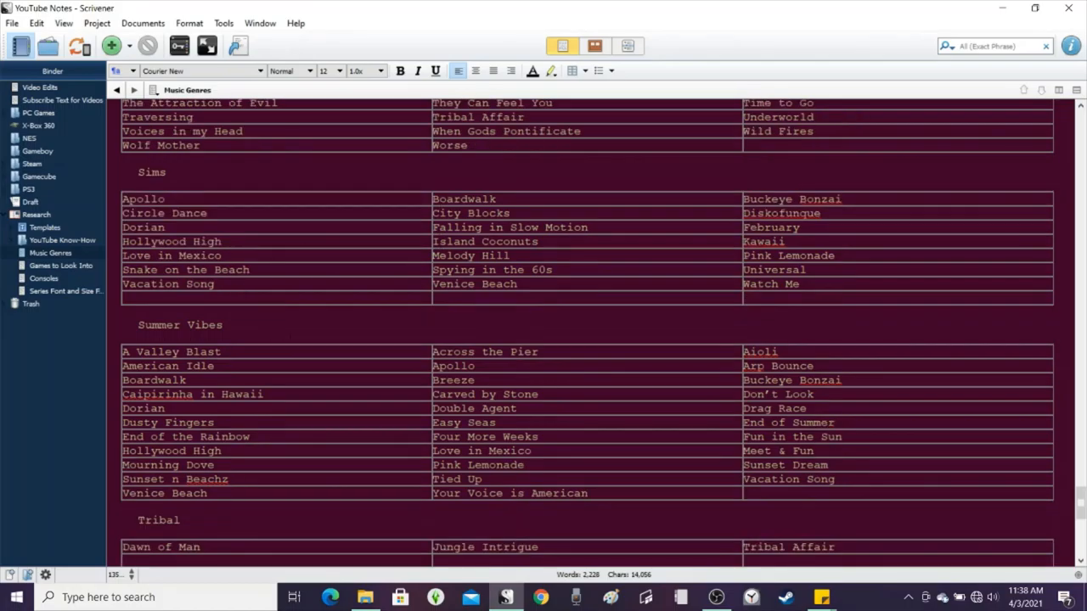
pyautogui.scroll(-3)
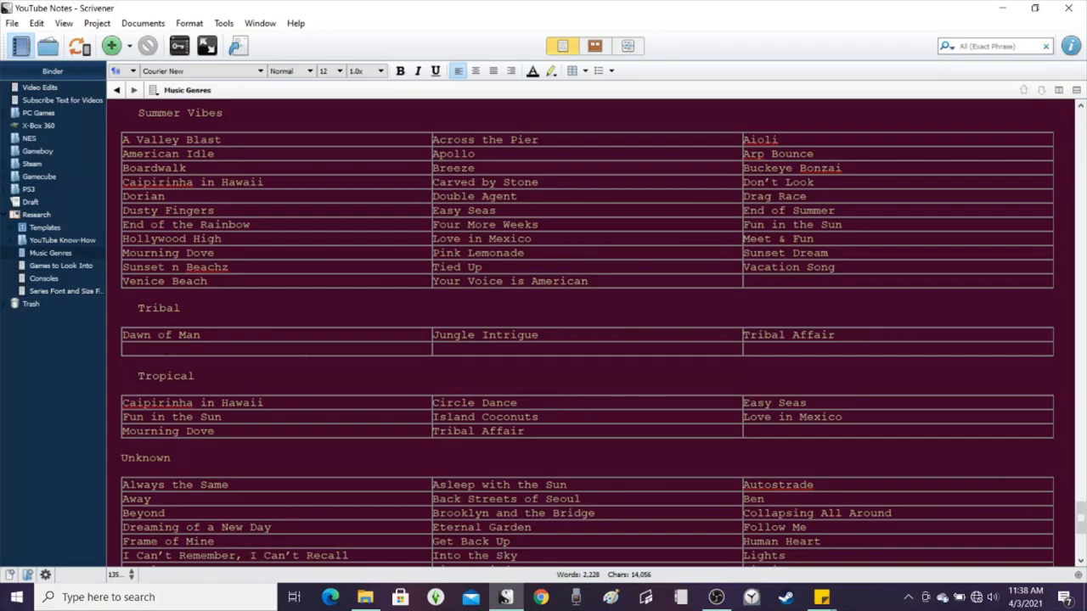
pyautogui.scroll(-3)
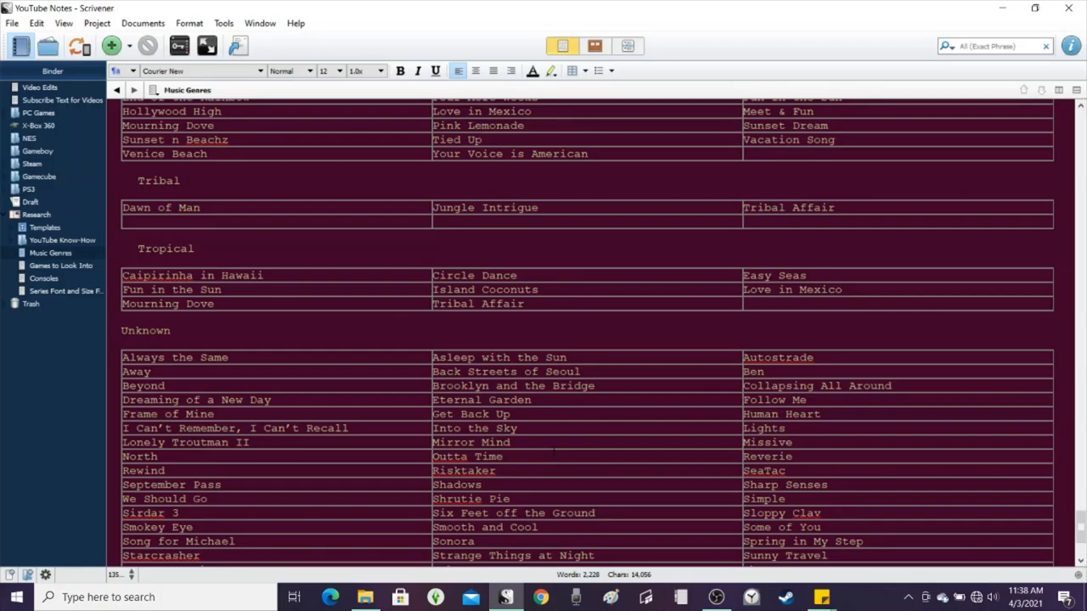
pyautogui.scroll(-3)
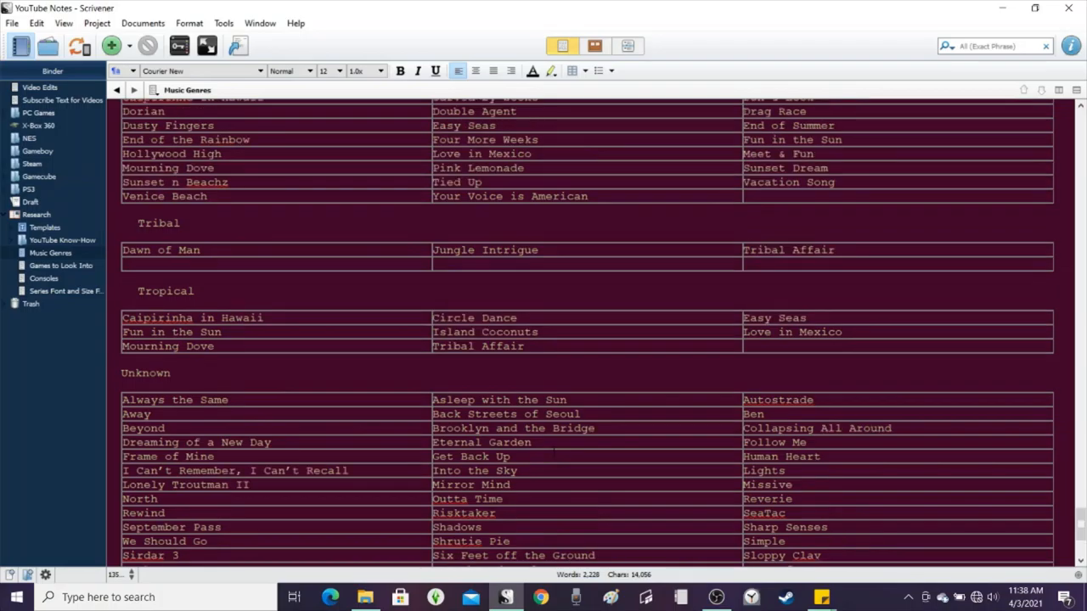
pyautogui.scroll(-3)
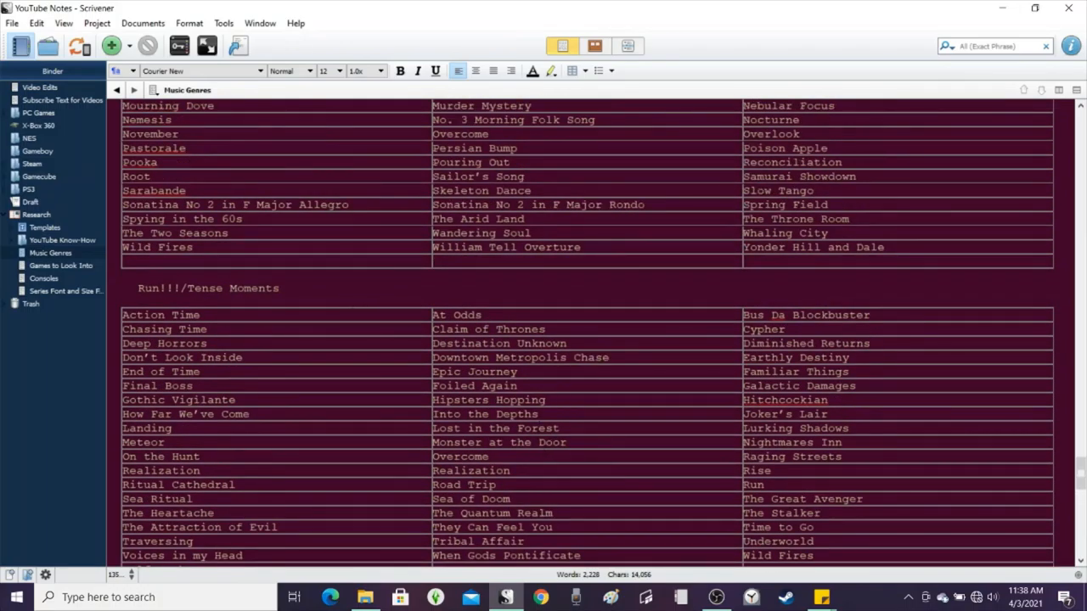
pyautogui.scroll(-3)
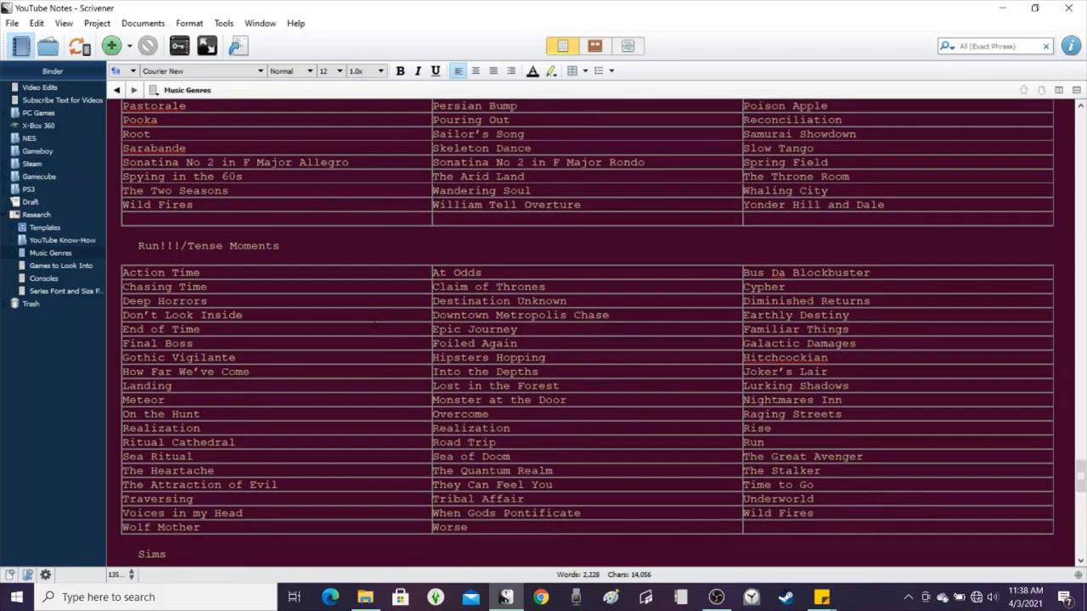
# - Bring File Explorer's YouTube Music - No Attribution folder forward and scroll slightly
pyautogui.click(365, 597)
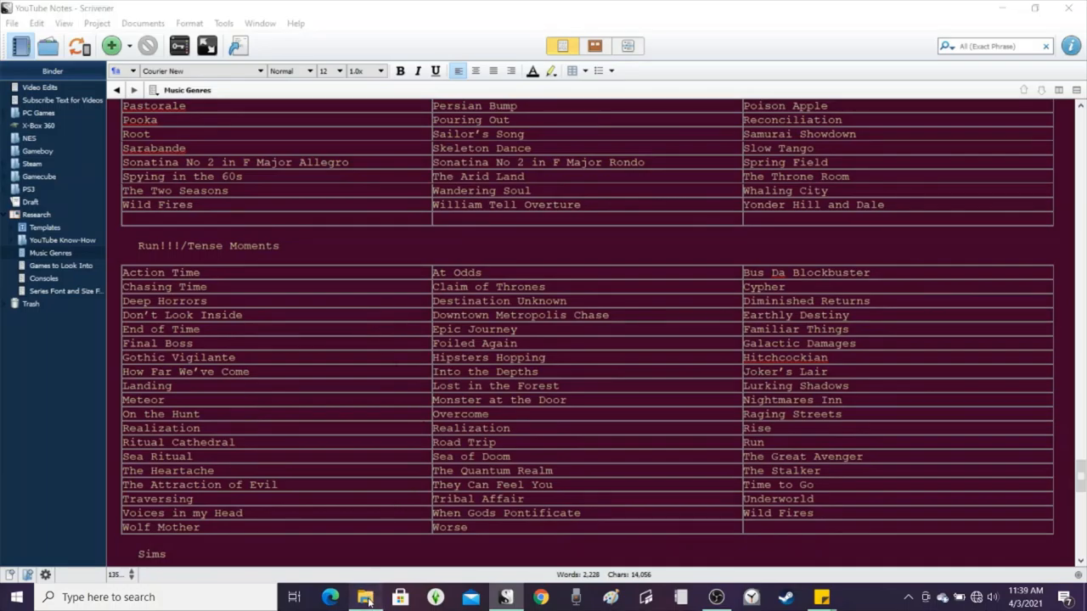
pyautogui.click(365, 597)
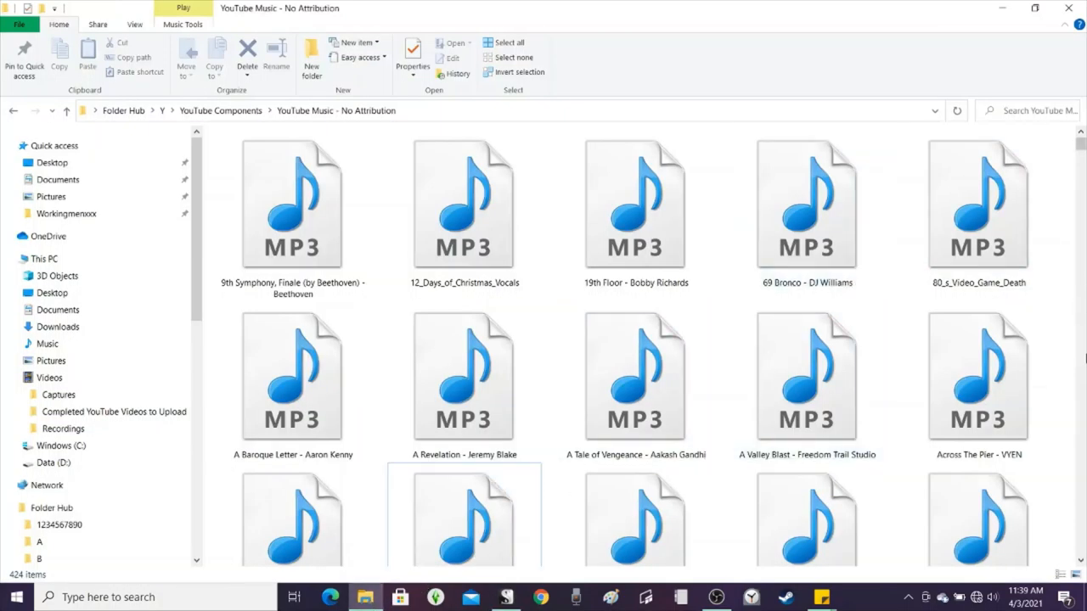
pyautogui.scroll(-3)
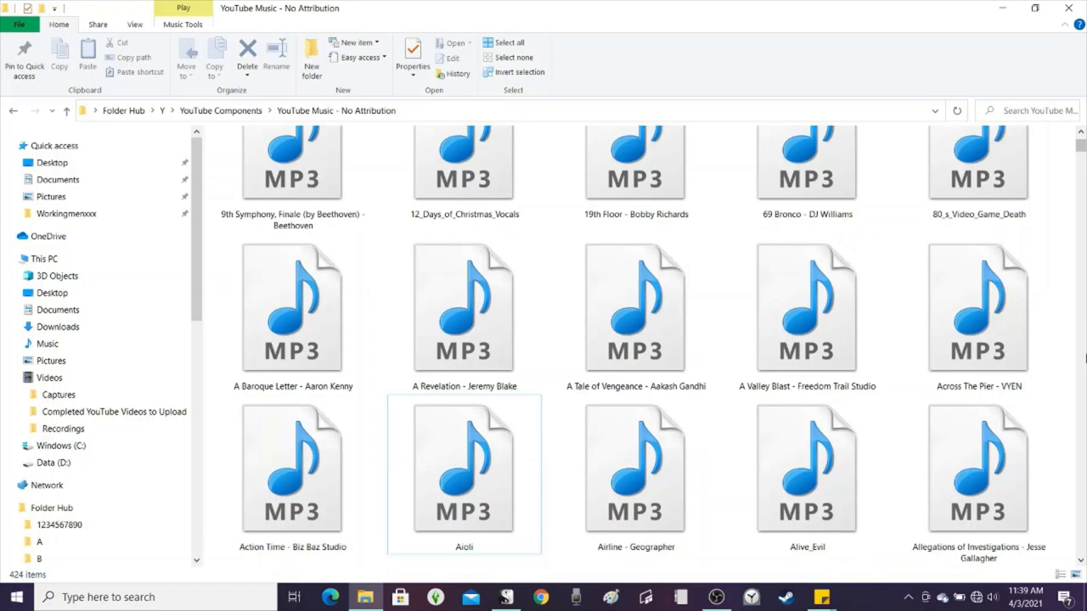
pyautogui.scroll(-3)
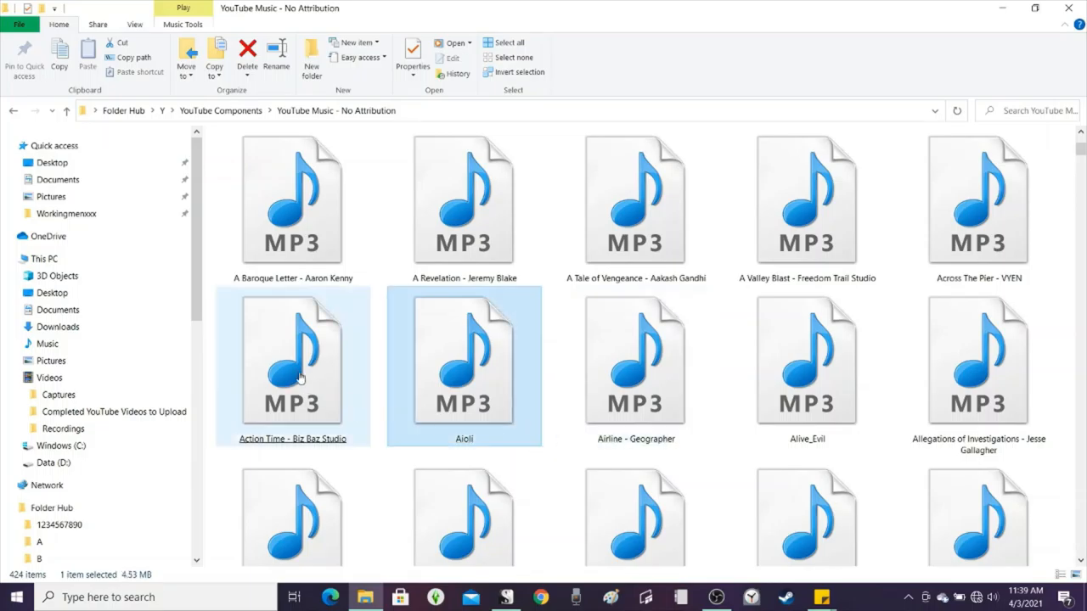
# - Play Action Time - Biz Baz Studio in Windows Media Player, then close the player
pyautogui.doubleClick(292, 365)
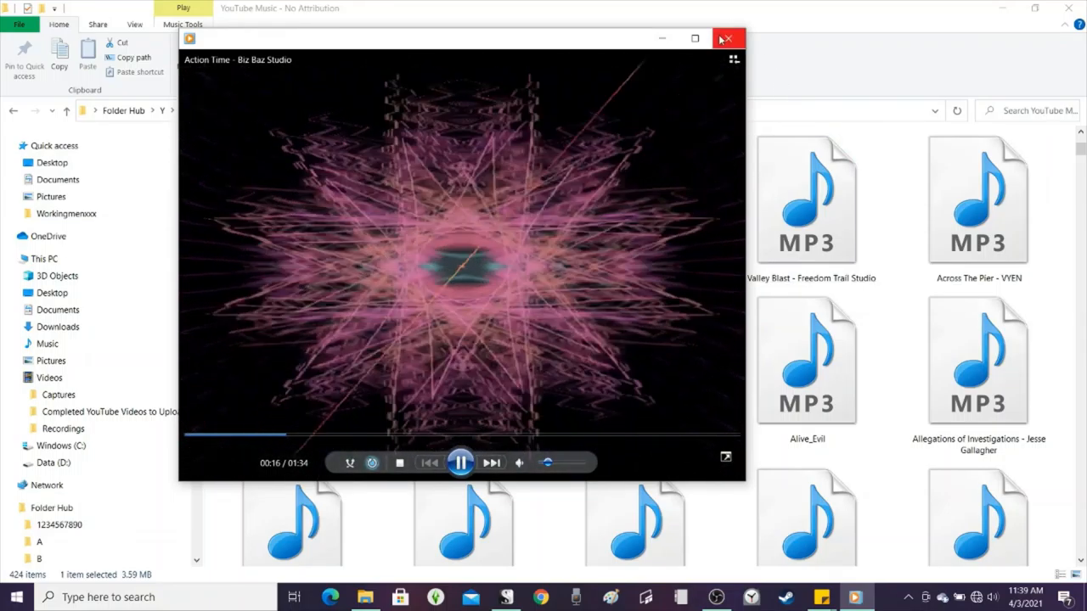
pyautogui.click(726, 38)
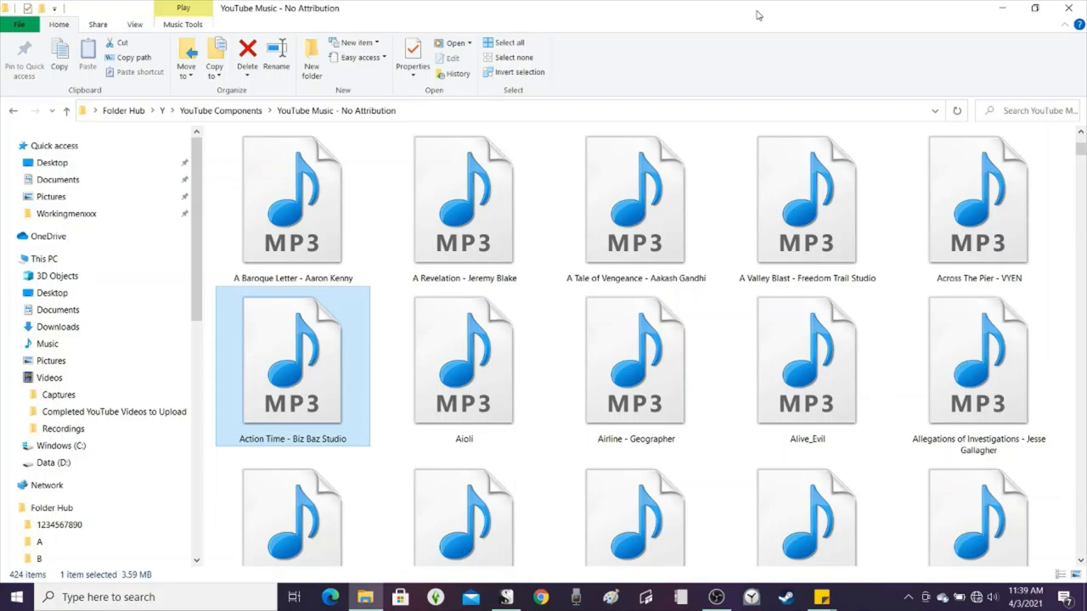
# - Review the Music Genres tables from RPG Towns and Rock and Roll through Overworld, Japanese and Memories
pyautogui.click(506, 597)
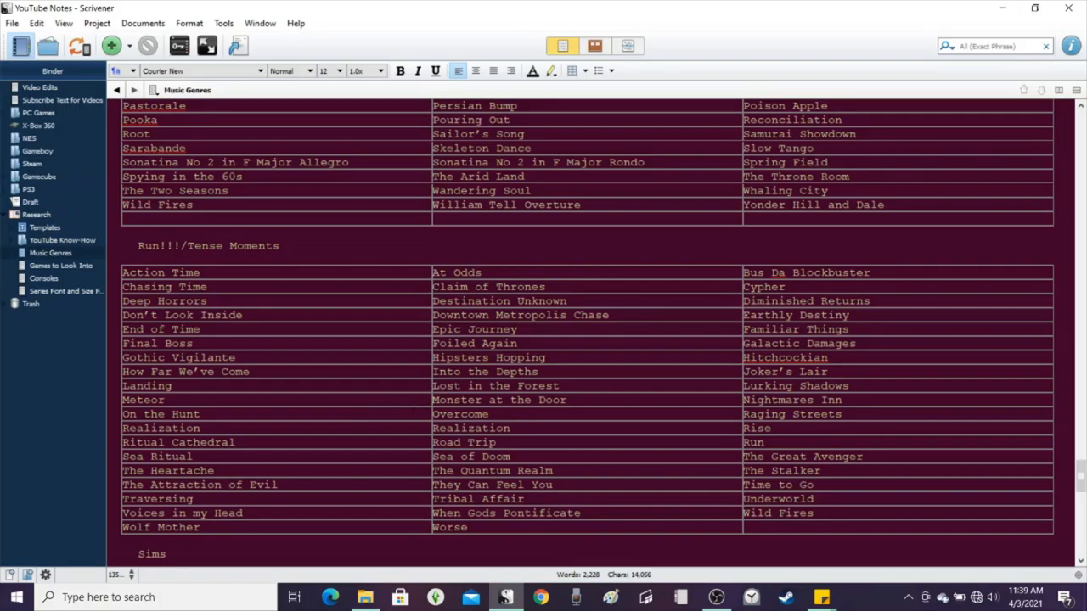
pyautogui.scroll(3)
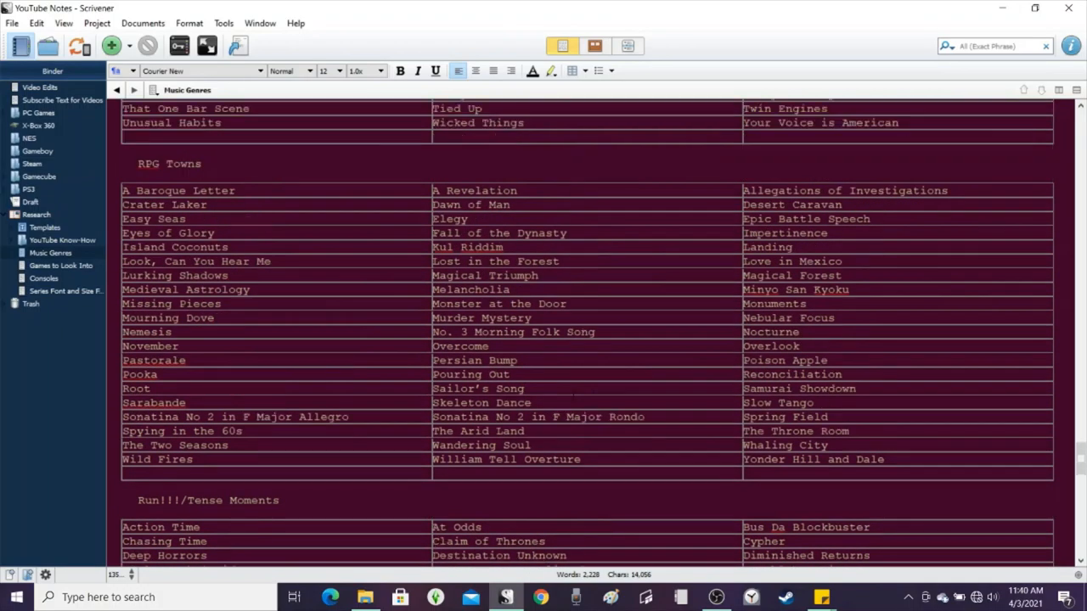
pyautogui.scroll(3)
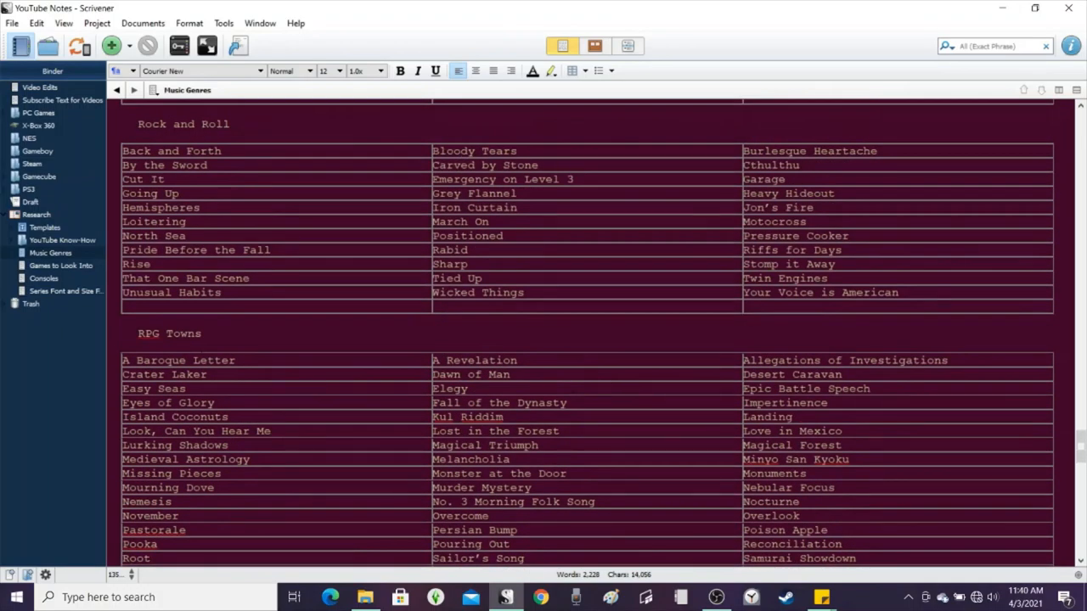
pyautogui.scroll(-3)
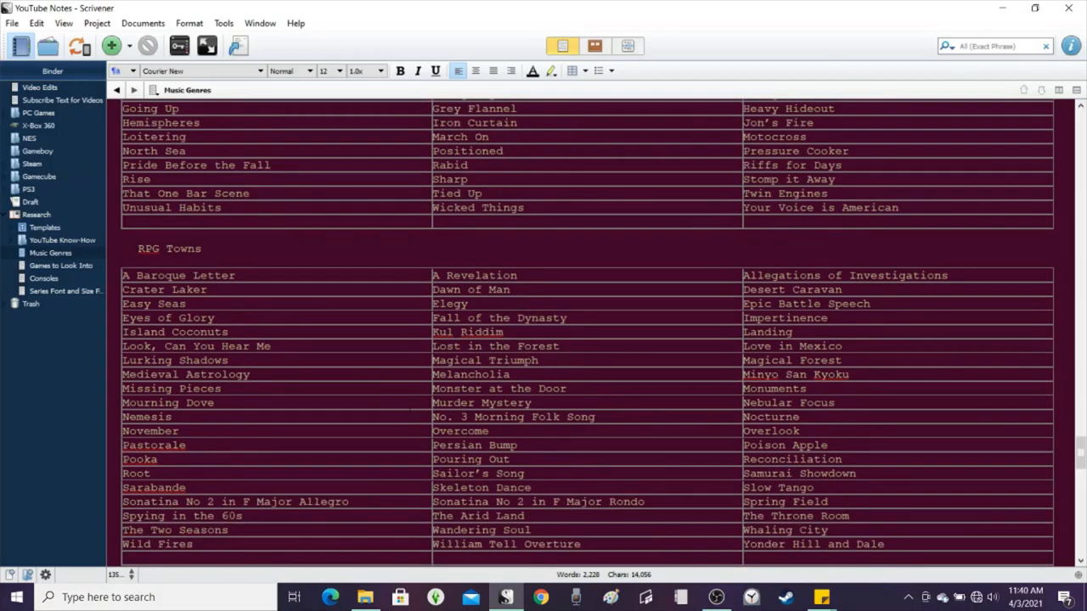
pyautogui.scroll(3)
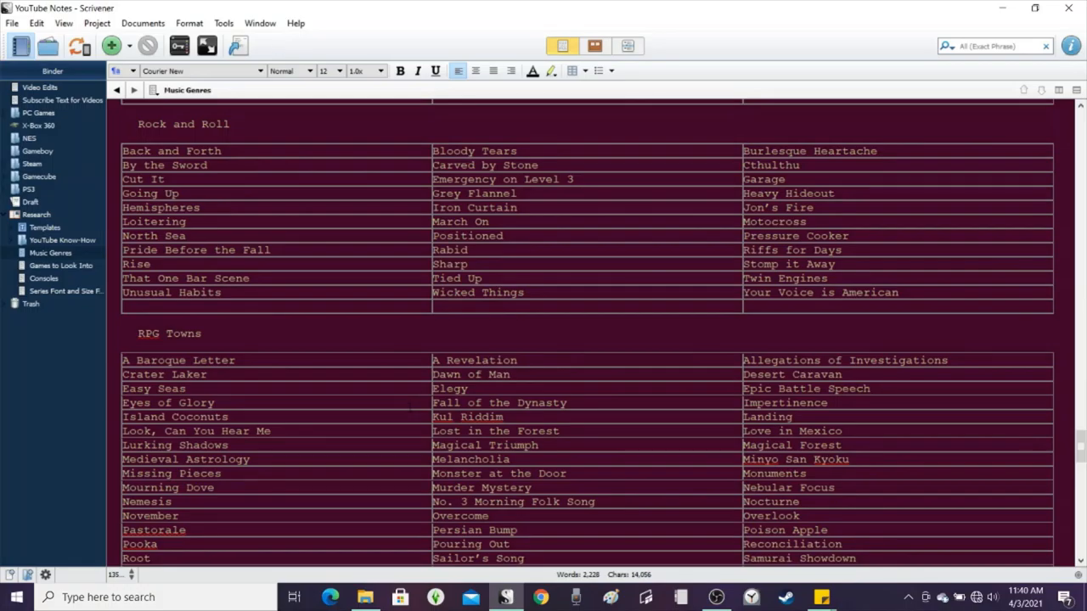
pyautogui.scroll(3)
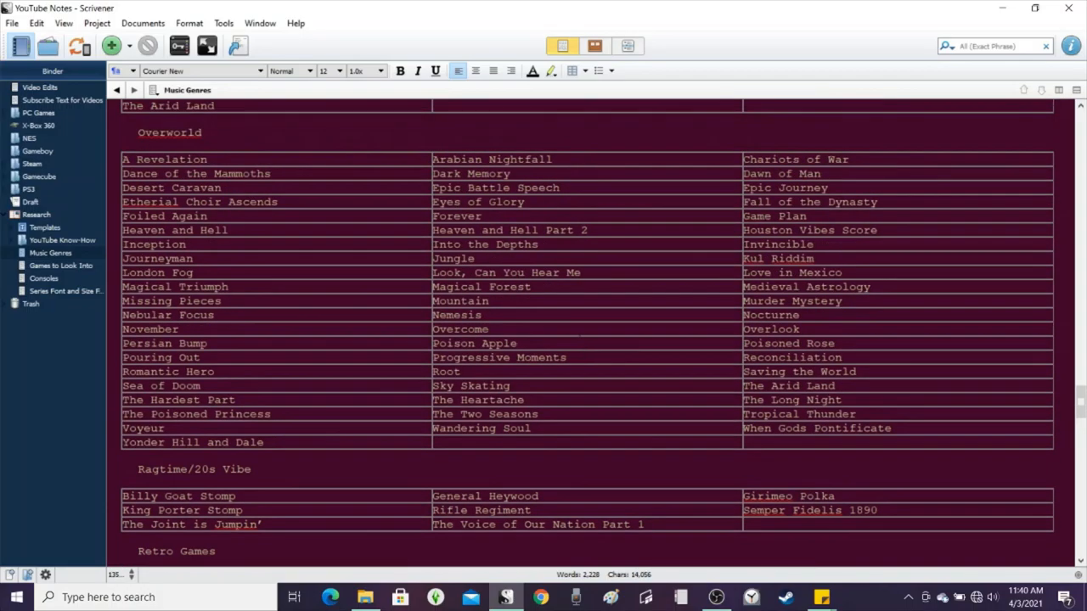
pyautogui.scroll(3)
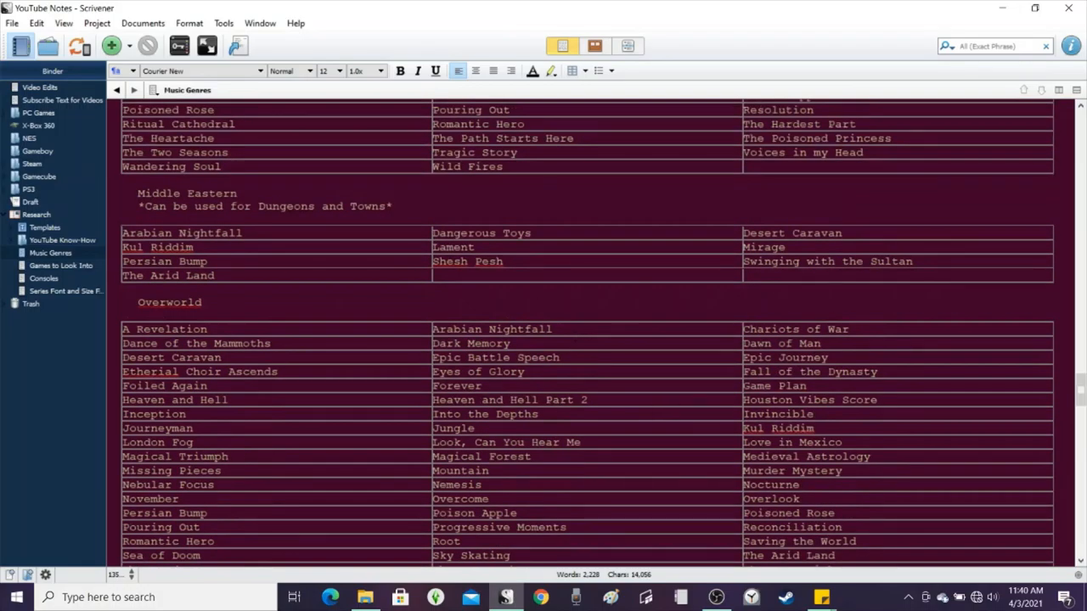
pyautogui.scroll(-3)
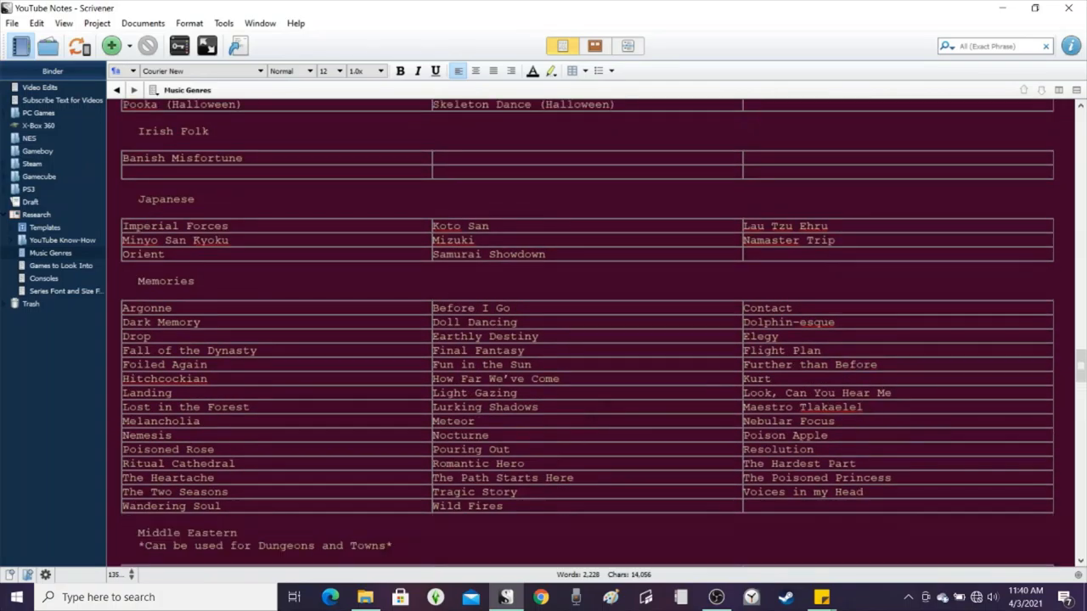
pyautogui.scroll(-3)
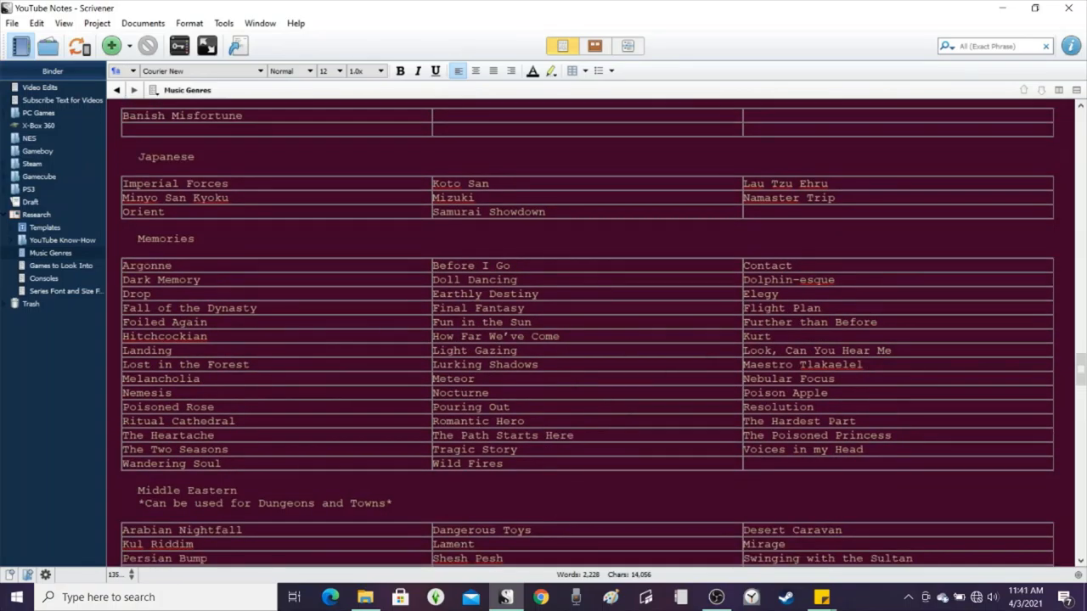
# - Play Argonne - Zachariah Hickman from the music folder, then close its player
pyautogui.click(506, 597)
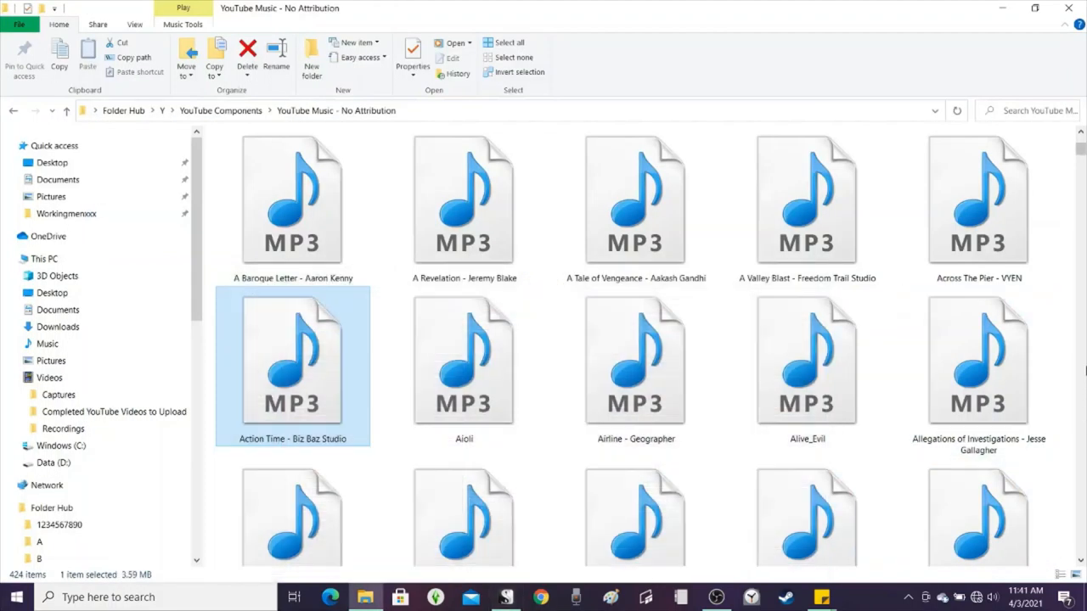
pyautogui.scroll(-3)
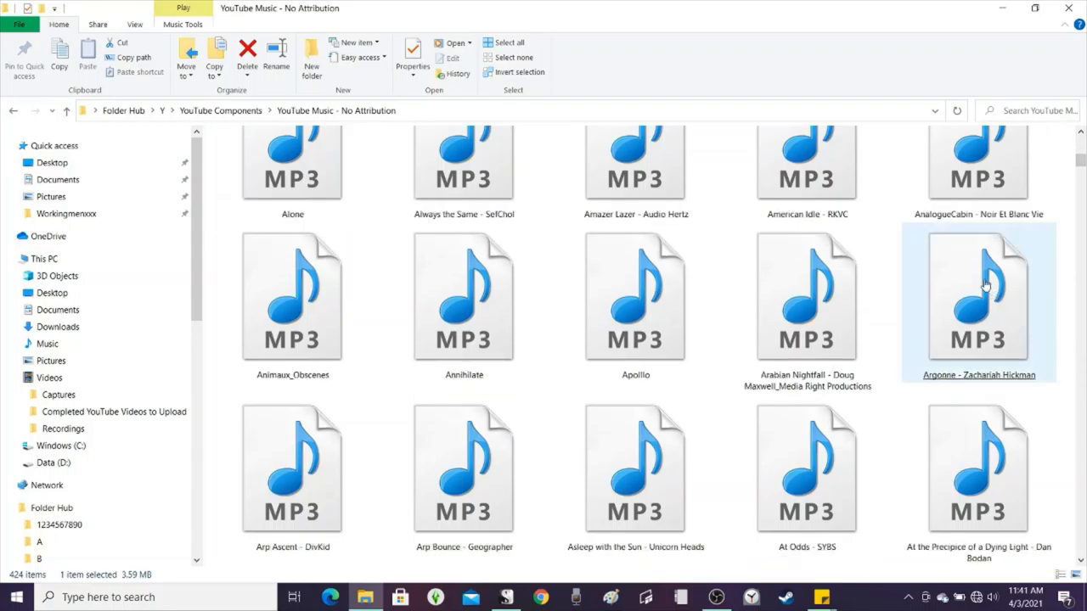
pyautogui.doubleClick(977, 295)
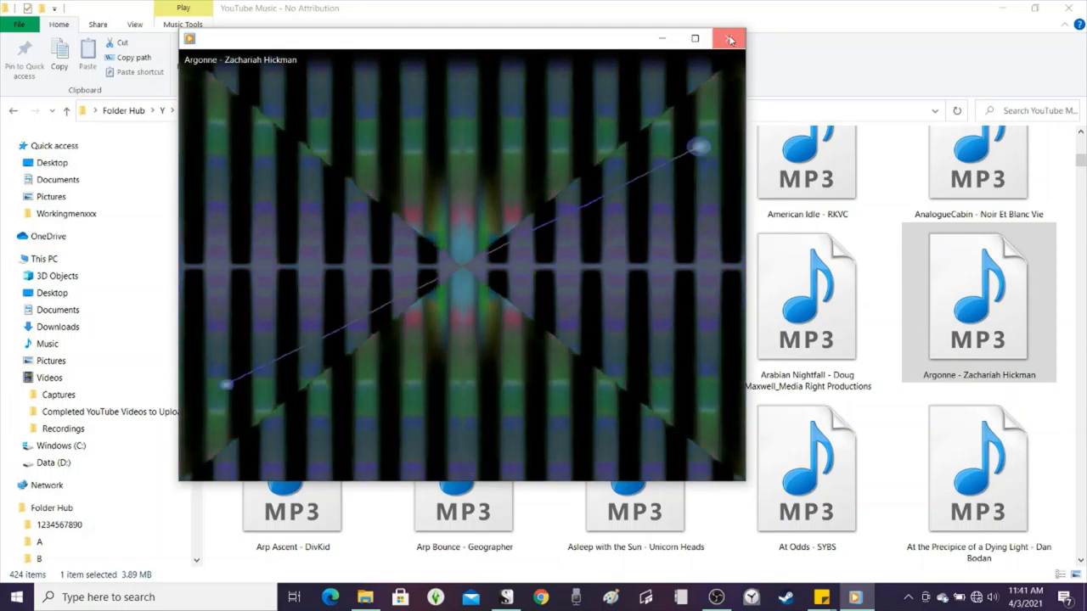
pyautogui.click(729, 39)
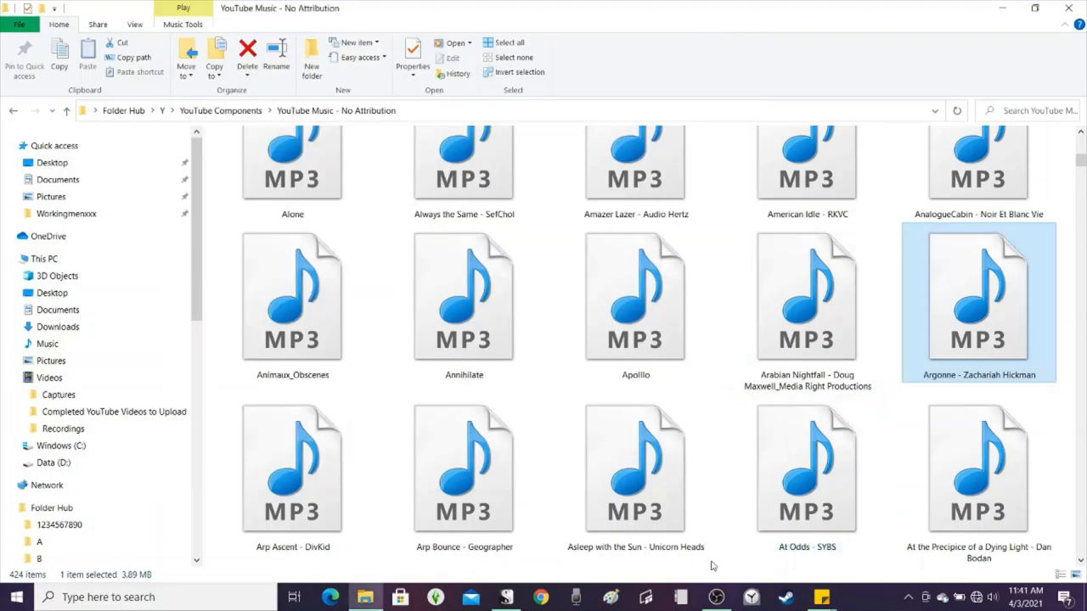
pyautogui.click(505, 597)
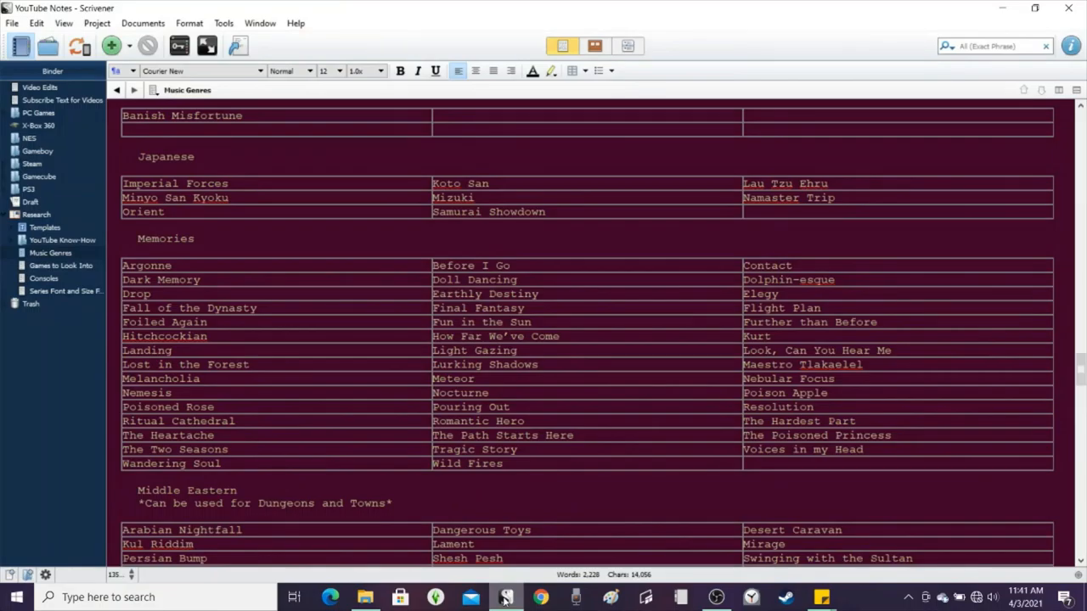
pyautogui.scroll(3)
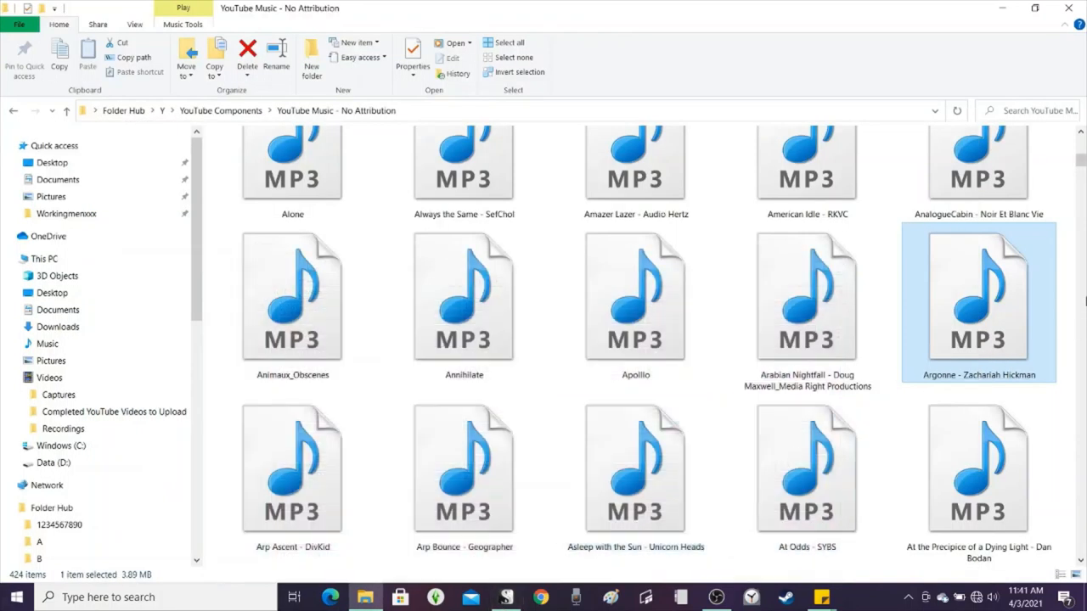
# - Scroll to the S tracks and play Spying_In_The_60_s in Windows Media Player
pyautogui.scroll(-3)
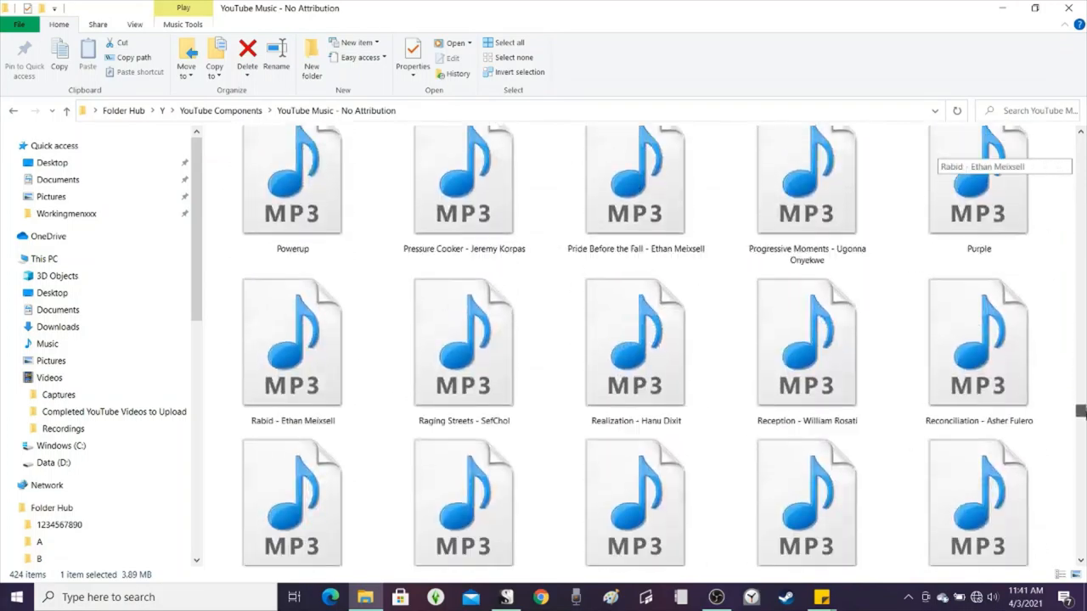
pyautogui.scroll(-3)
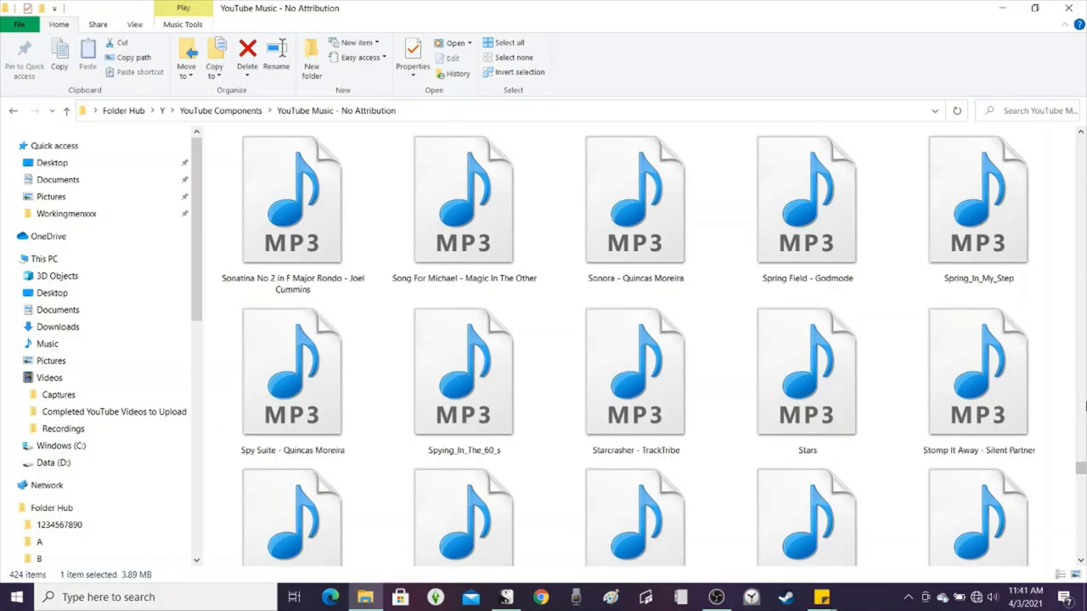
pyautogui.click(463, 371)
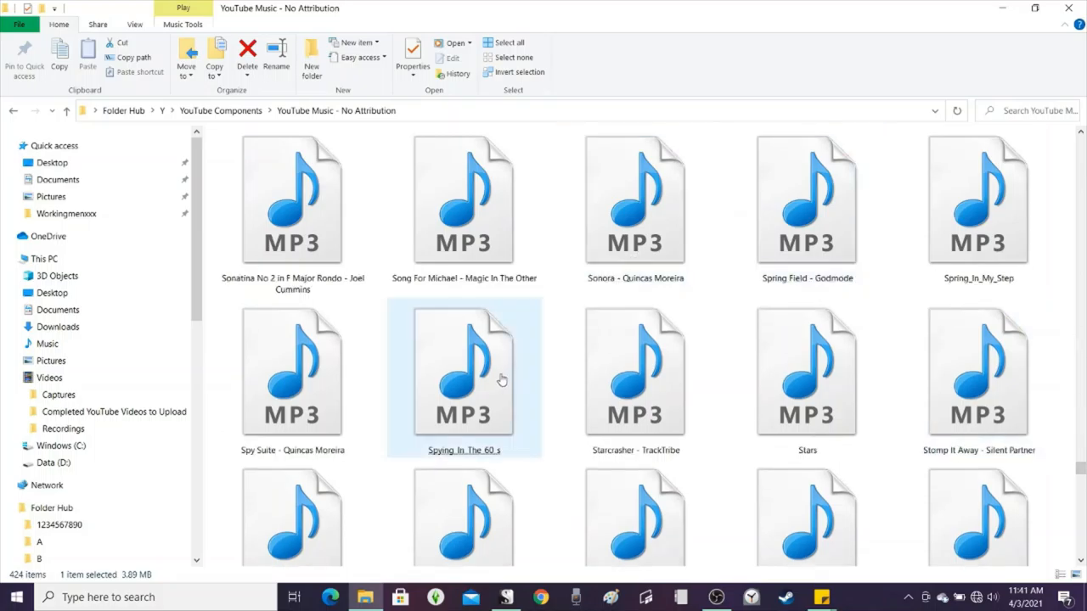
pyautogui.moveTo(501, 379)
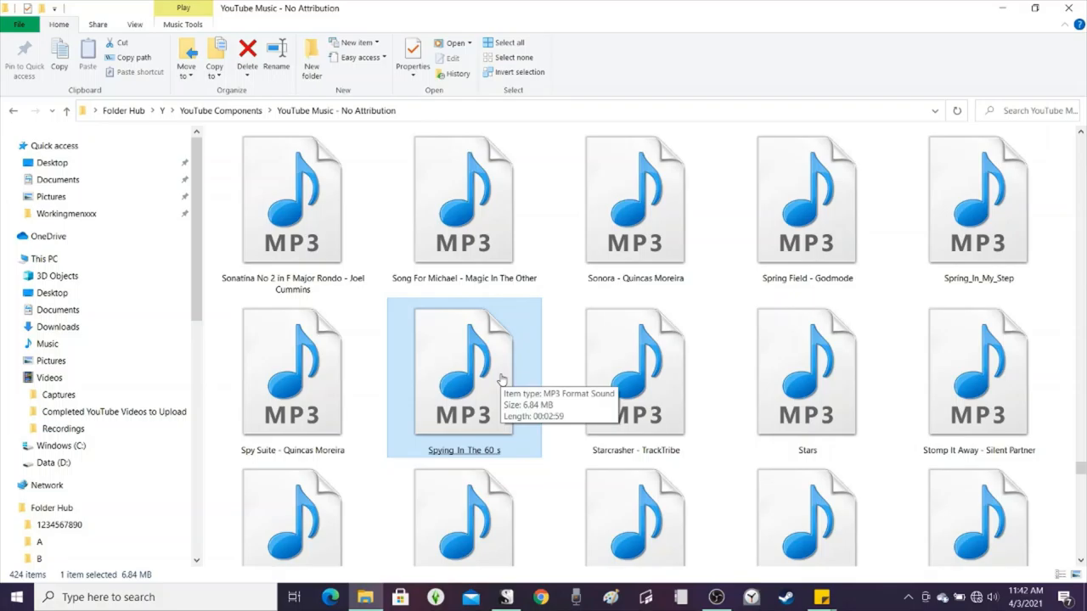
pyautogui.doubleClick(464, 373)
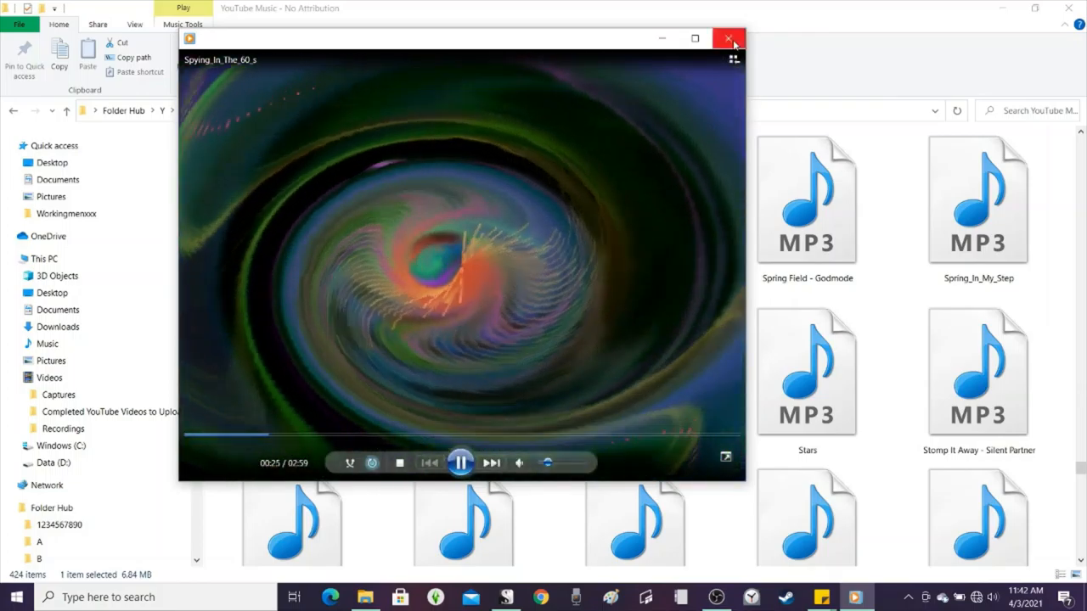
# - Close Spying_In_The_60_s and play Spy Suite - Quincas Moreira instead
pyautogui.click(727, 38)
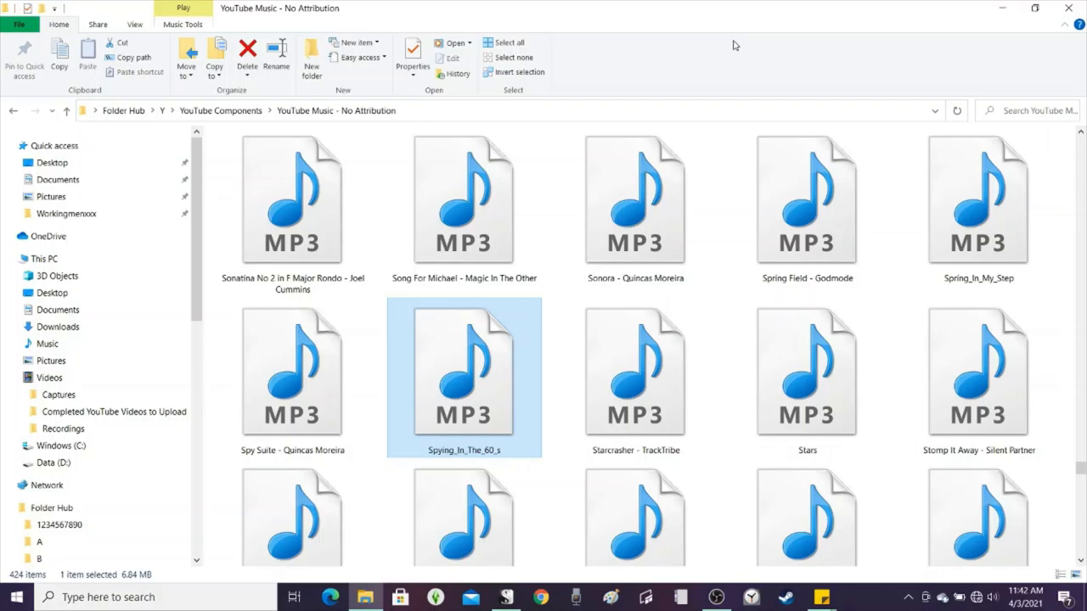
pyautogui.moveTo(680, 75)
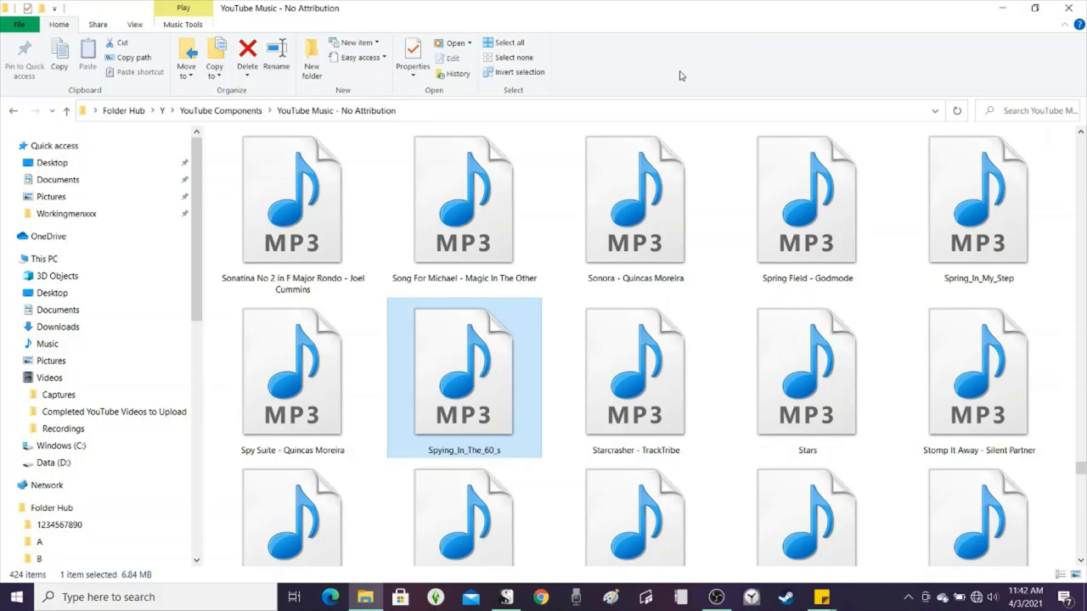
pyautogui.click(292, 371)
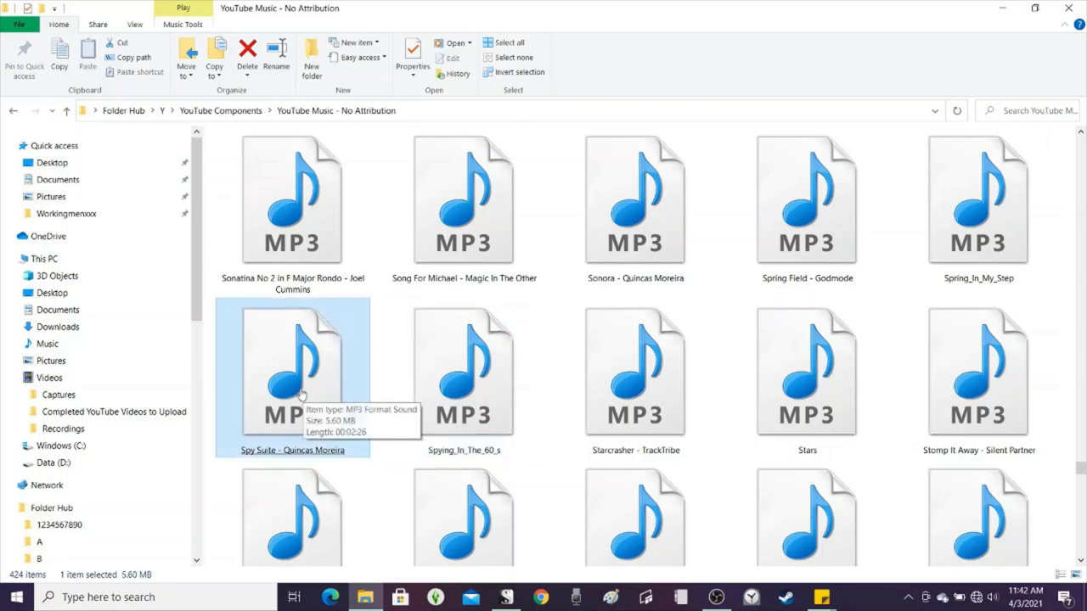
pyautogui.doubleClick(292, 365)
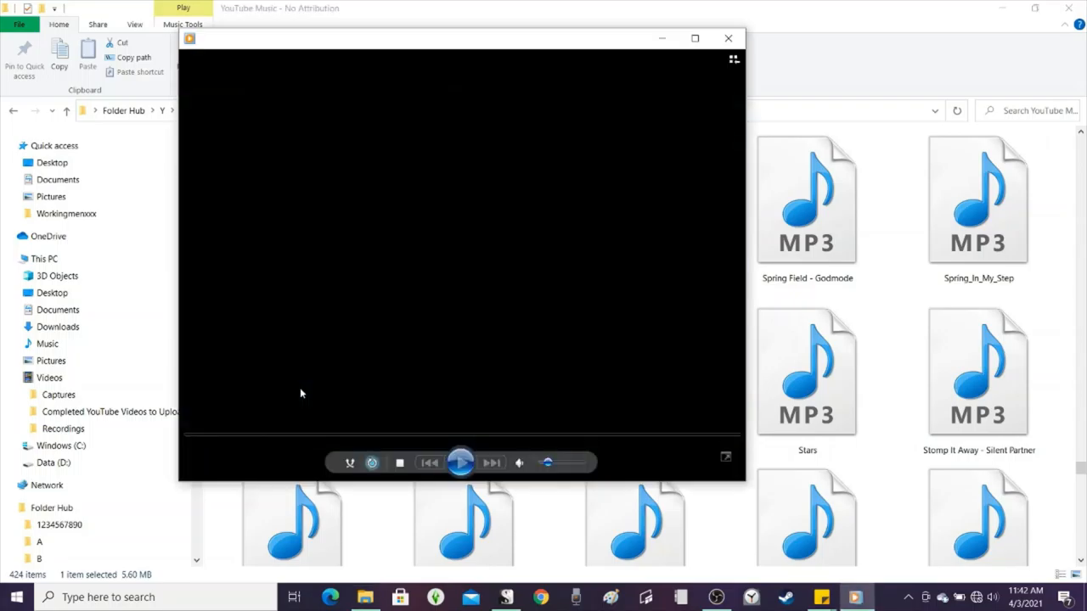
pyautogui.click(460, 462)
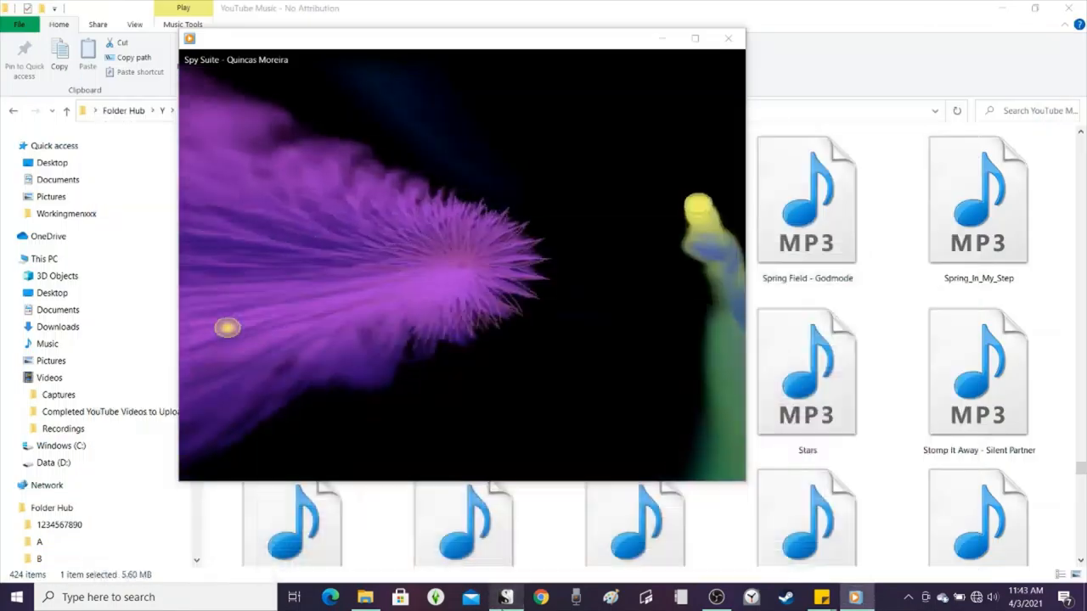
pyautogui.moveTo(671, 327)
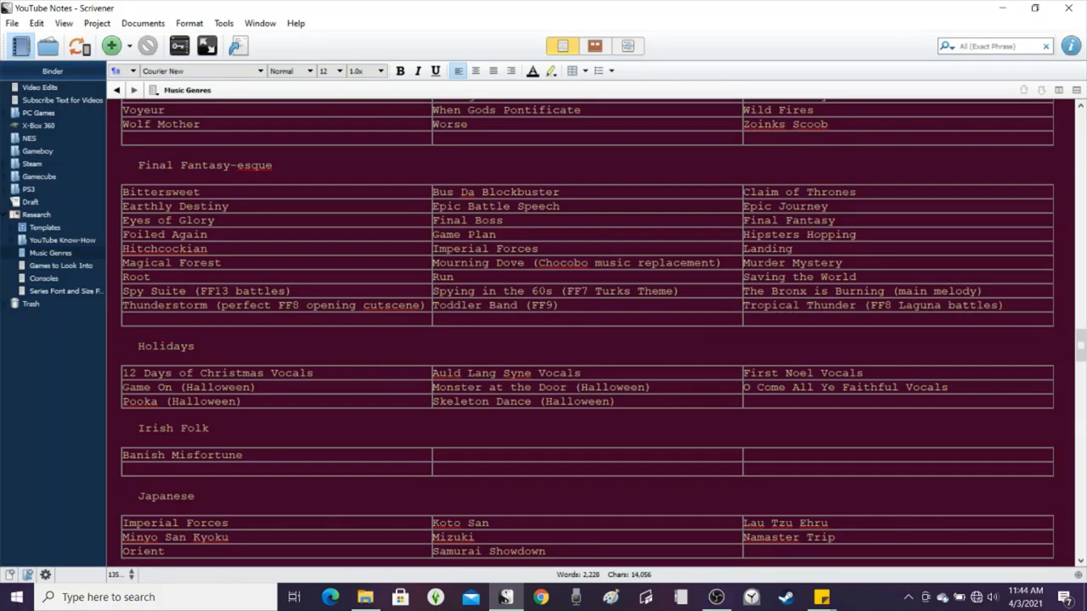
pyautogui.moveTo(506, 597)
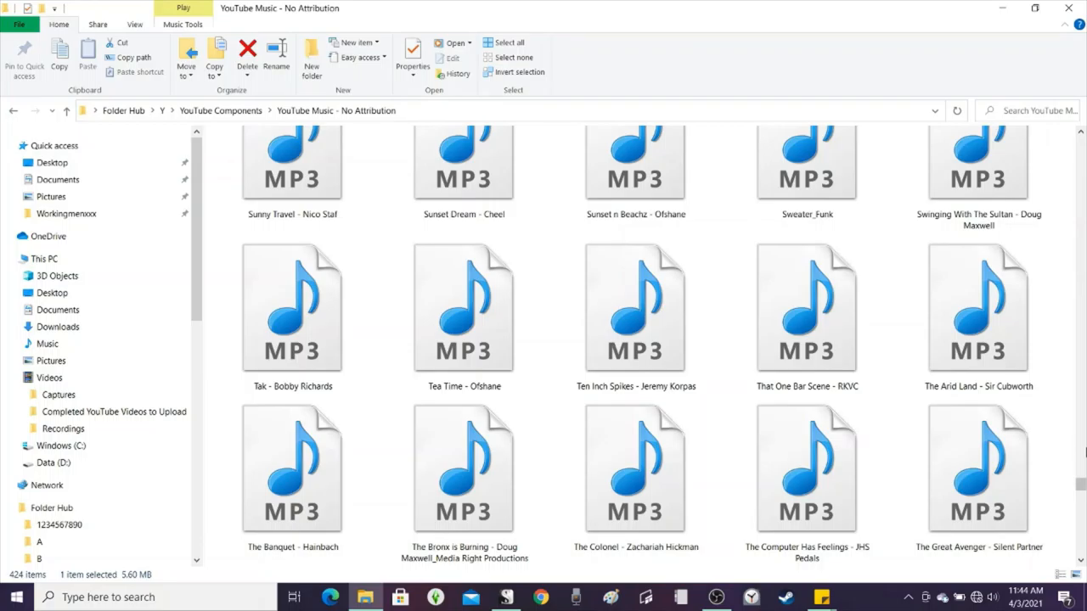
# - Play Tropical Thunder - RKVC from the music folder, then close the player
pyautogui.scroll(-3)
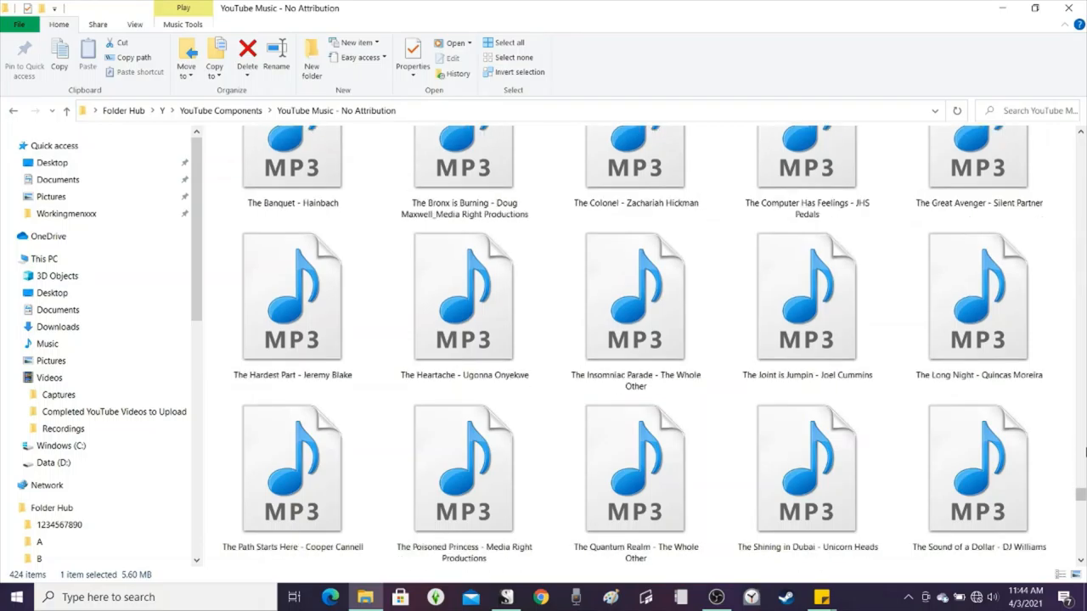
pyautogui.scroll(-3)
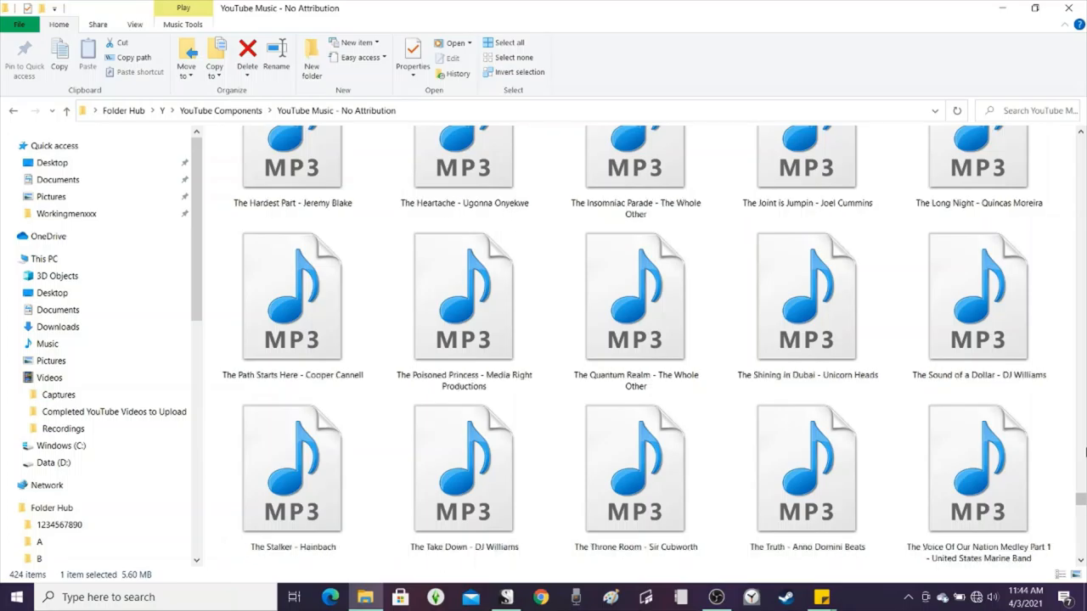
pyautogui.scroll(-3)
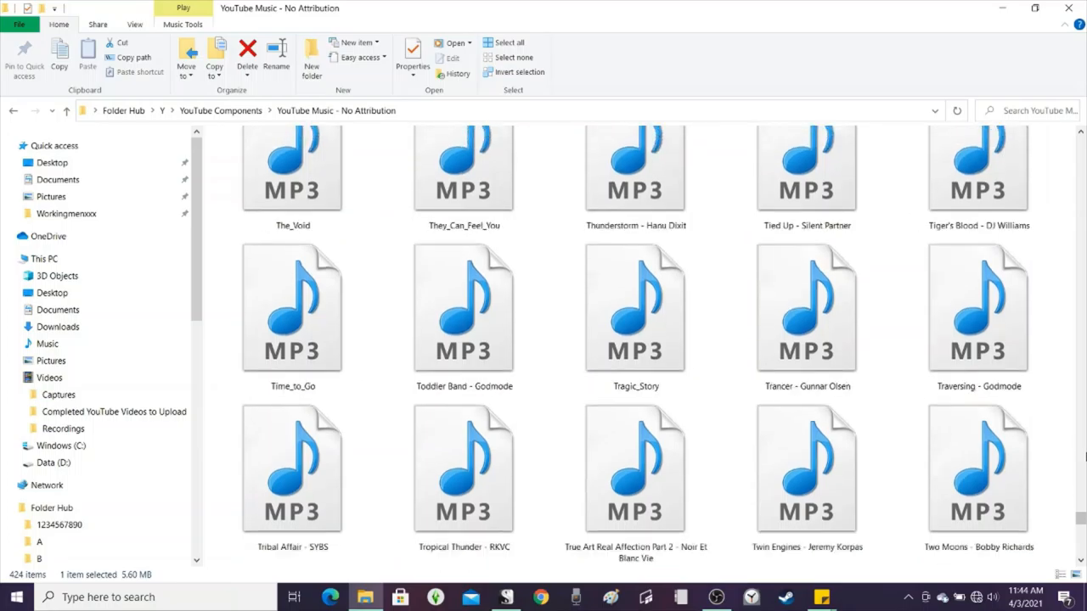
pyautogui.scroll(-3)
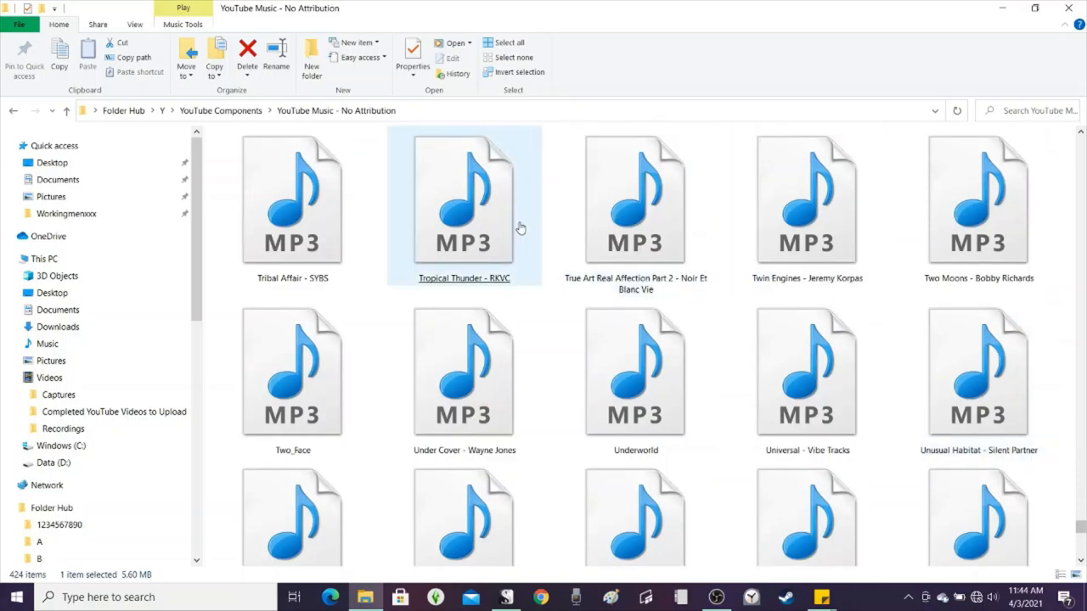
pyautogui.doubleClick(464, 199)
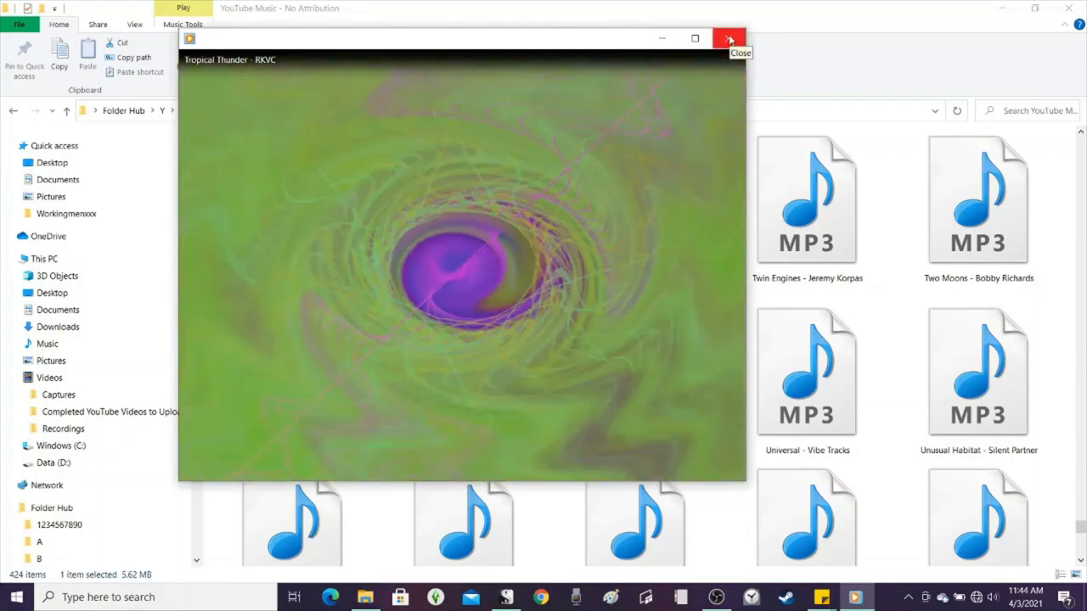
pyautogui.click(729, 39)
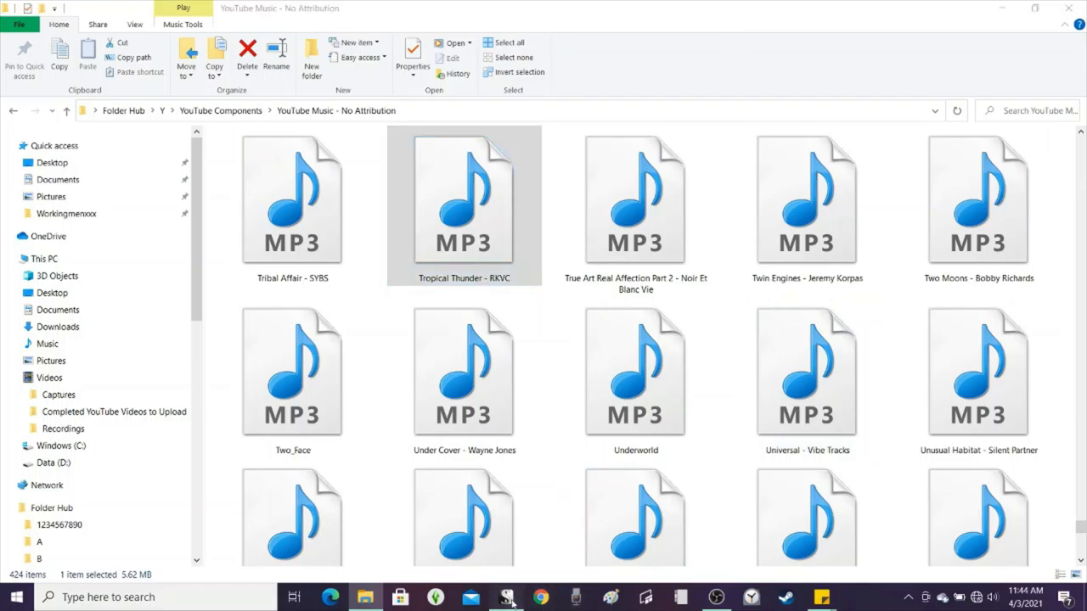
# - Check the Final Fantasy-esque table listing Tropical Thunder for FF8 Laguna battles
pyautogui.click(504, 597)
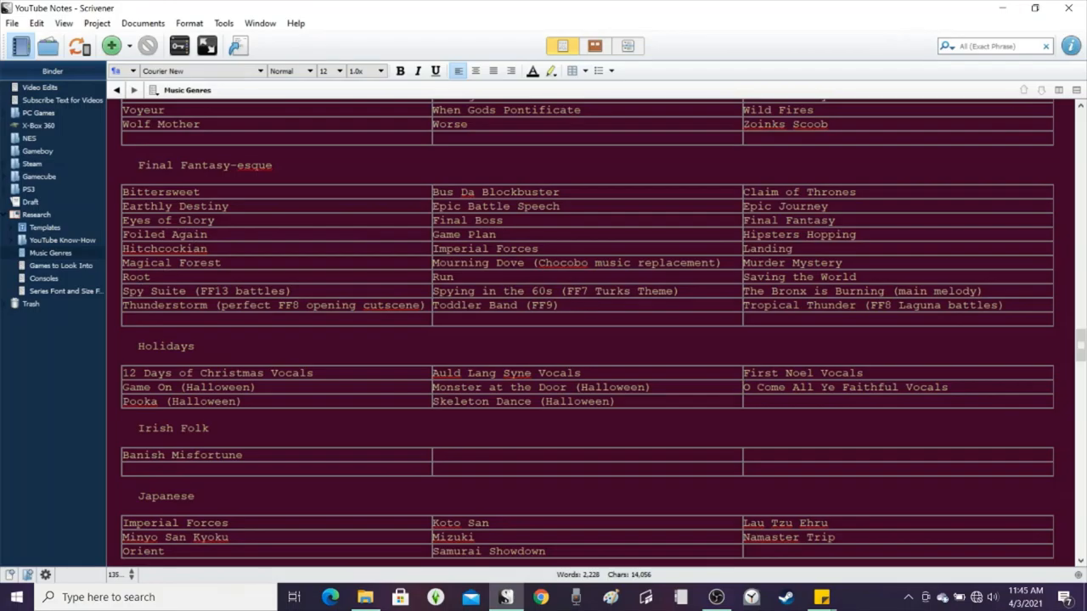
pyautogui.scroll(-3)
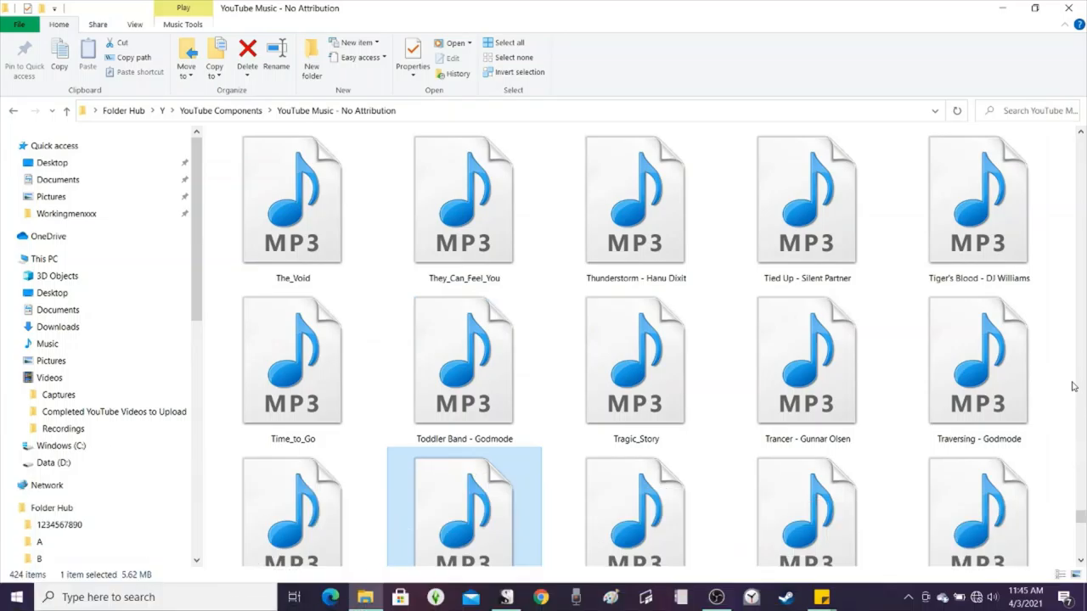
# - Play The Bronx is Burning by Doug Maxwell in Windows Media Player, then return to Scrivener
pyautogui.scroll(-3)
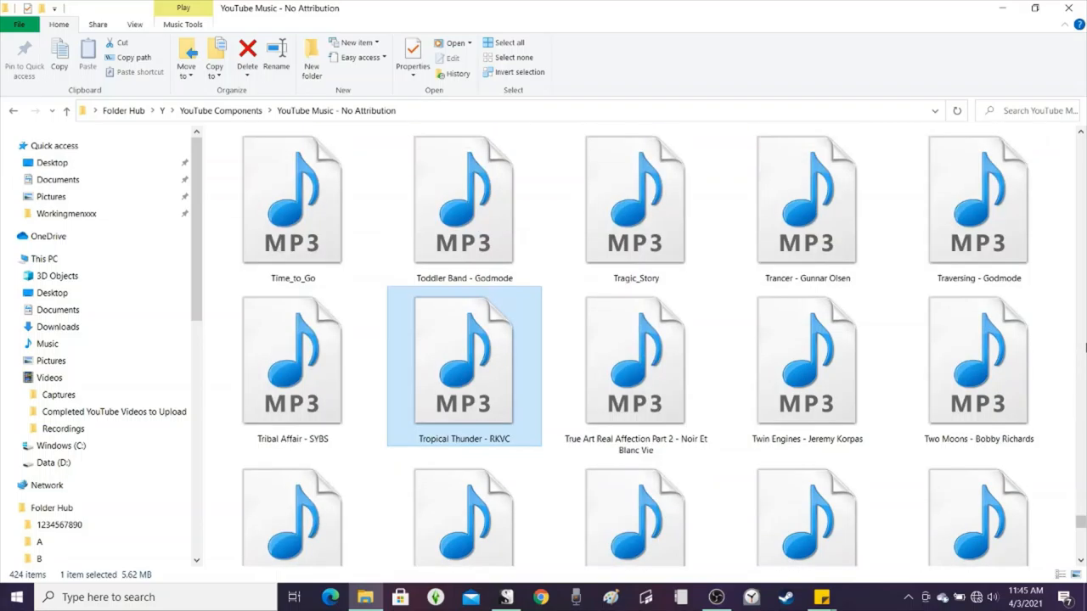
pyautogui.click(506, 597)
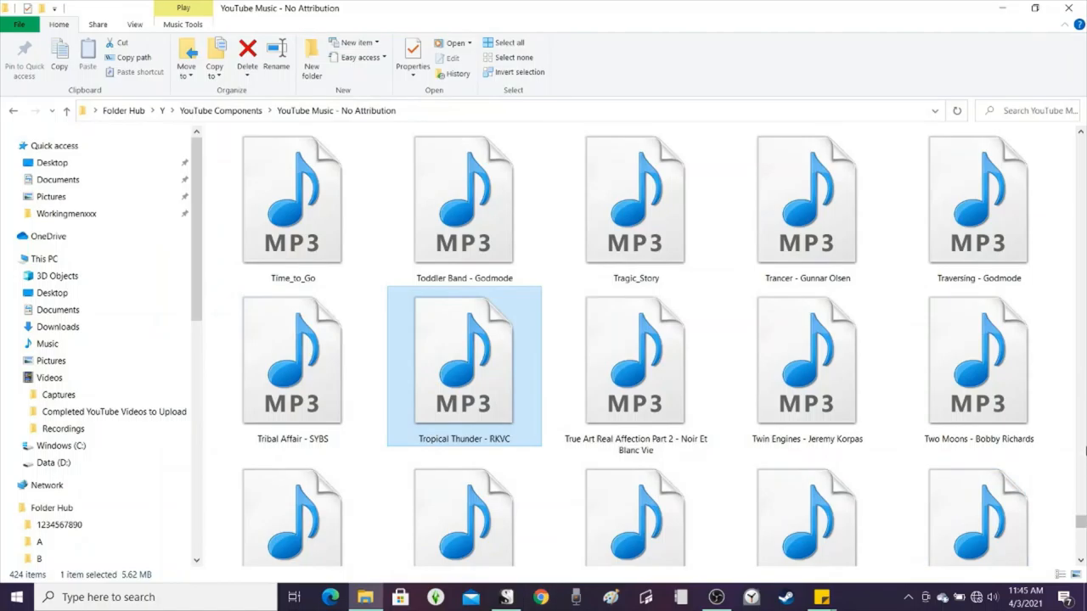
pyautogui.scroll(-3)
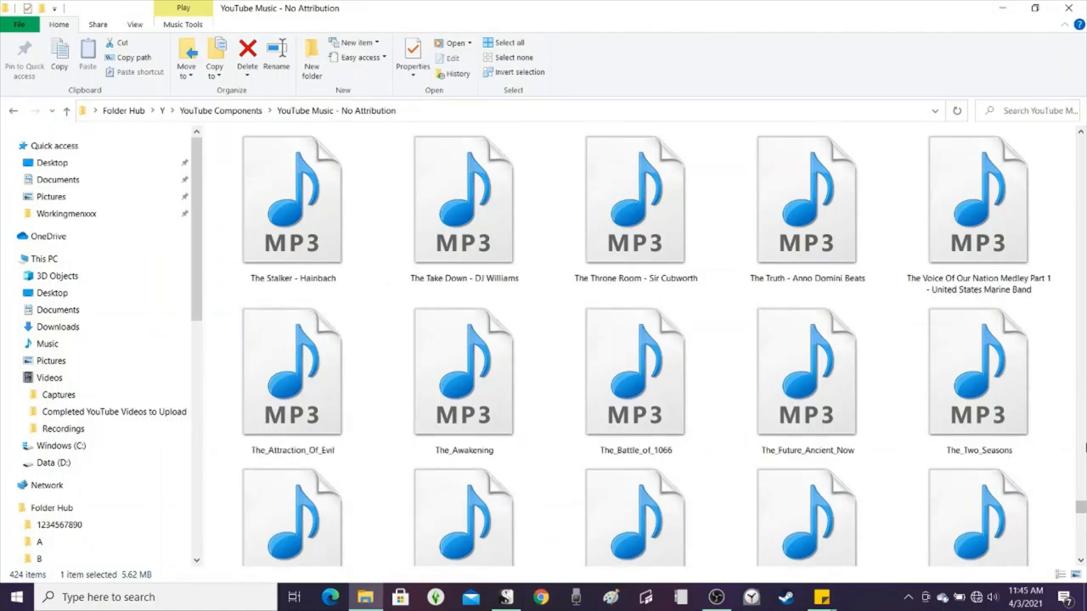
pyautogui.scroll(-3)
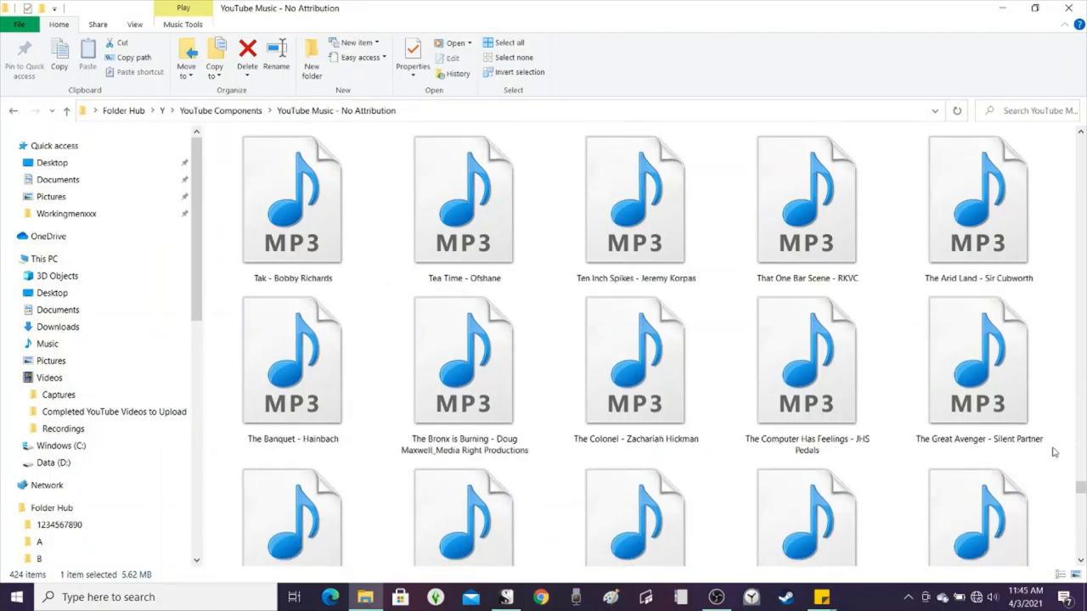
pyautogui.doubleClick(463, 361)
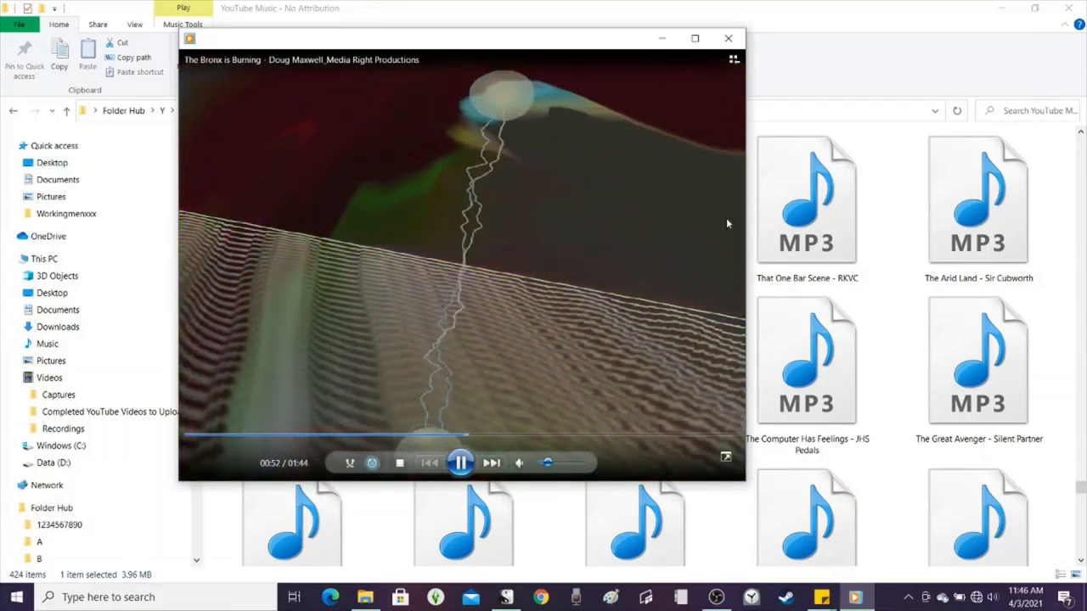
pyautogui.click(728, 39)
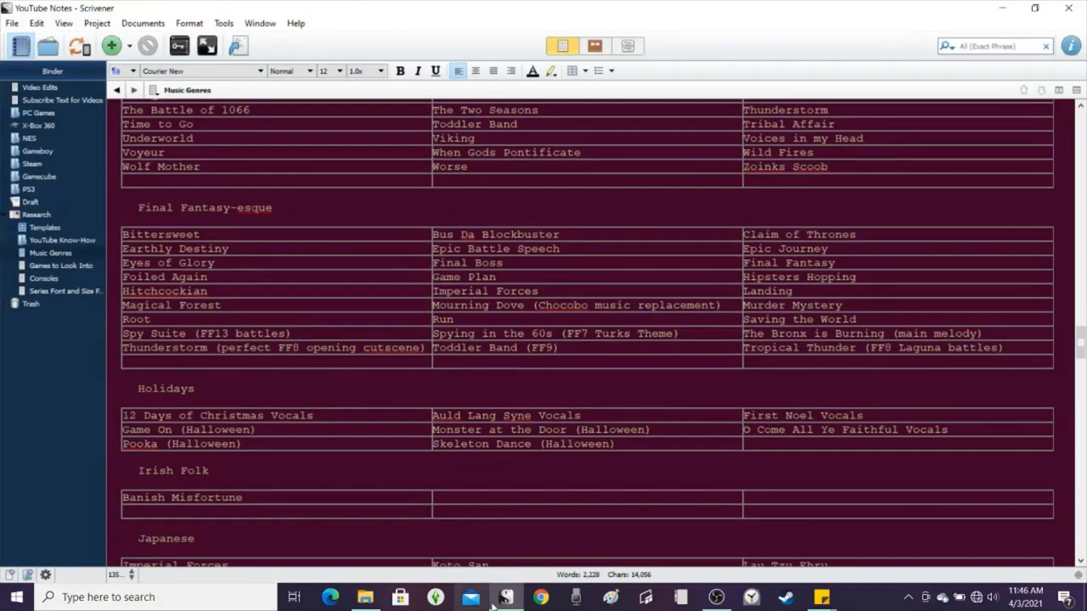
# - Scroll the Music Genres note past the Memories, Battles and Boss tables to Carnival and Chill Vibes
pyautogui.scroll(-3)
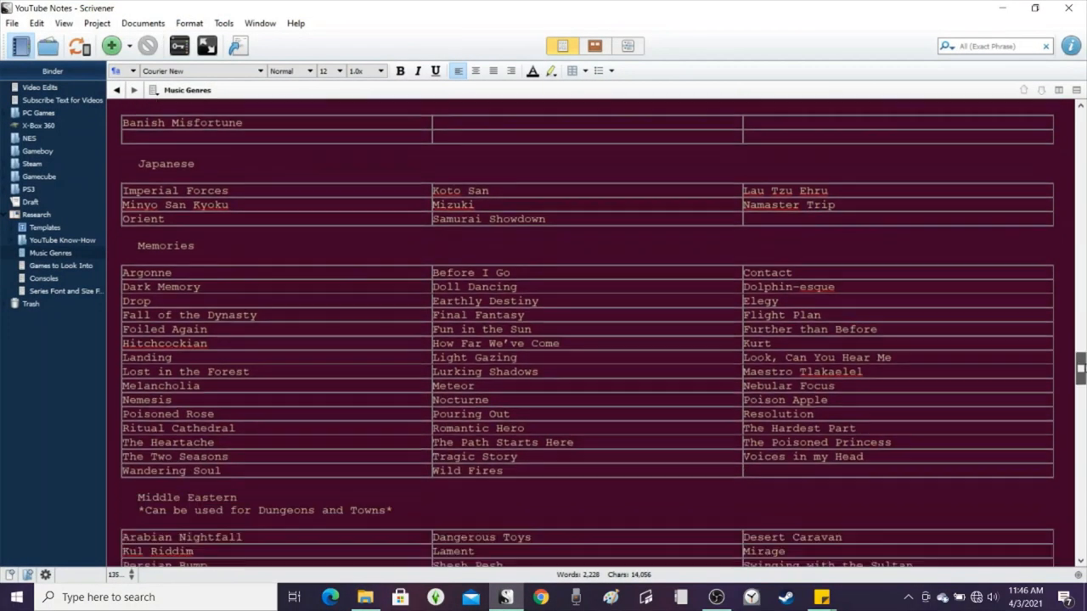
pyautogui.scroll(-3)
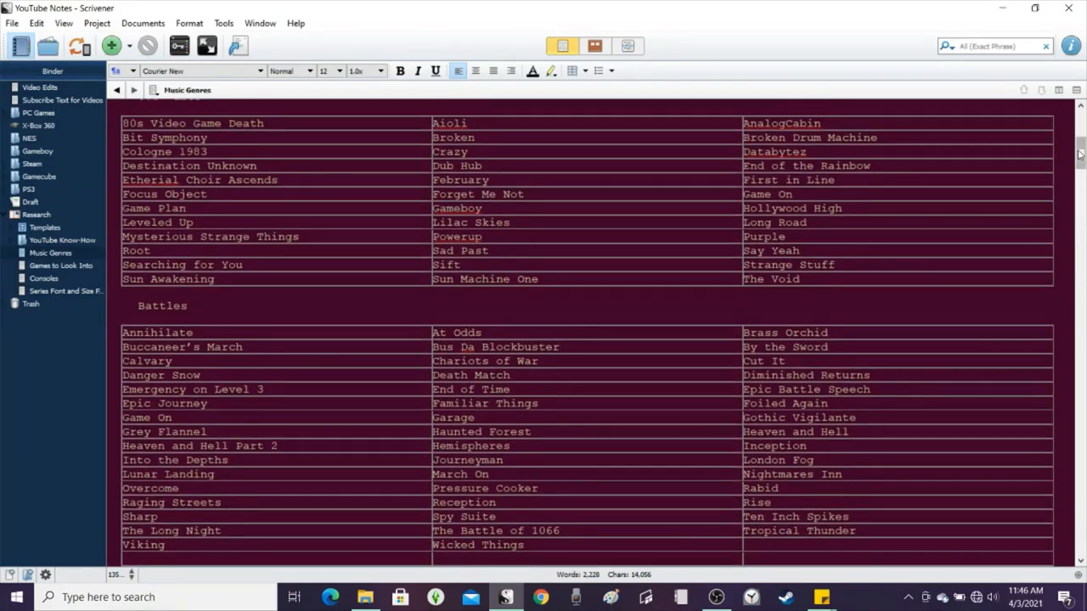
pyautogui.scroll(-3)
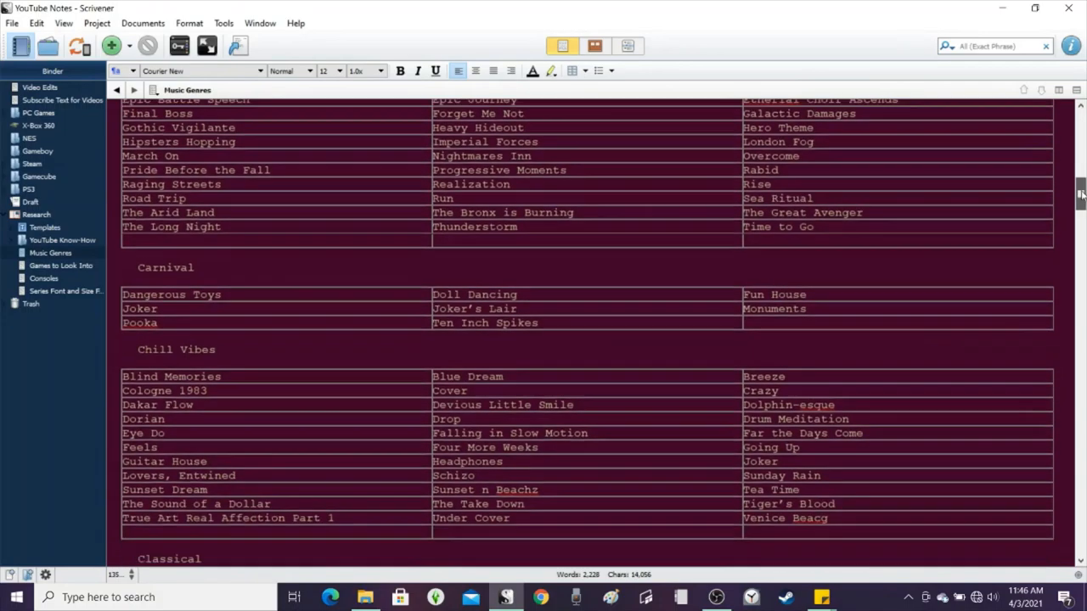